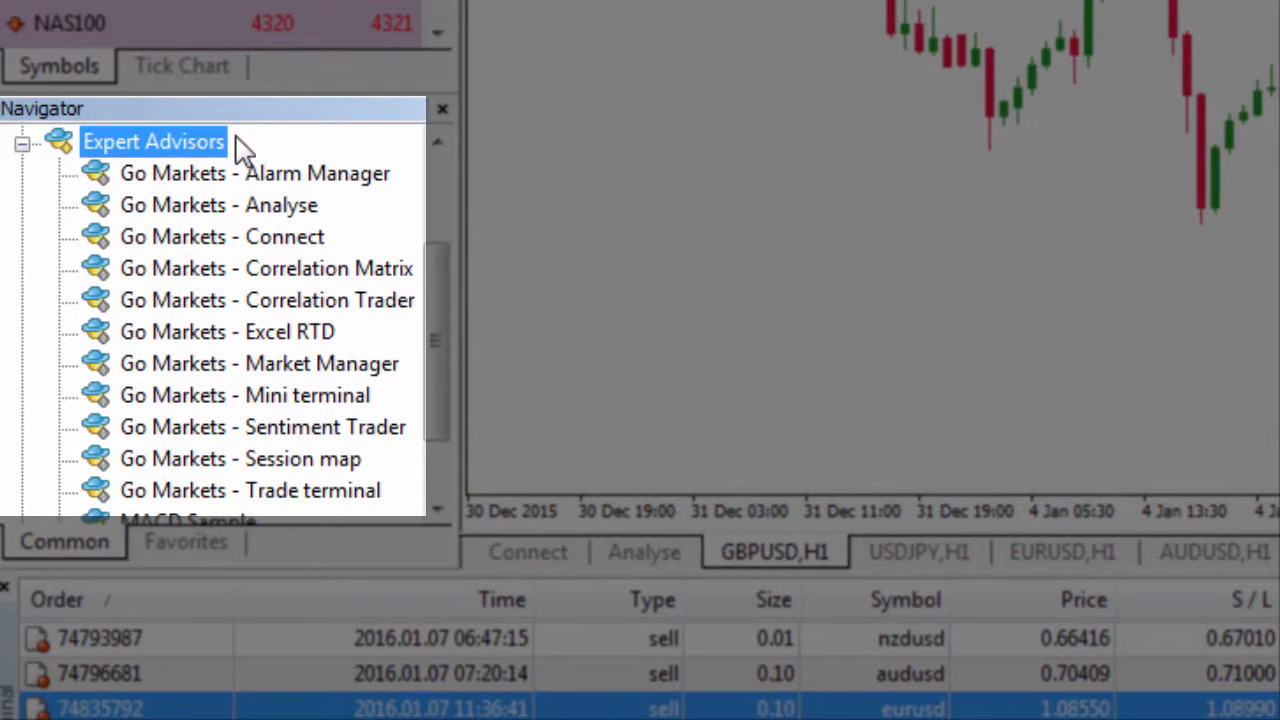
mouse_move(208, 150)
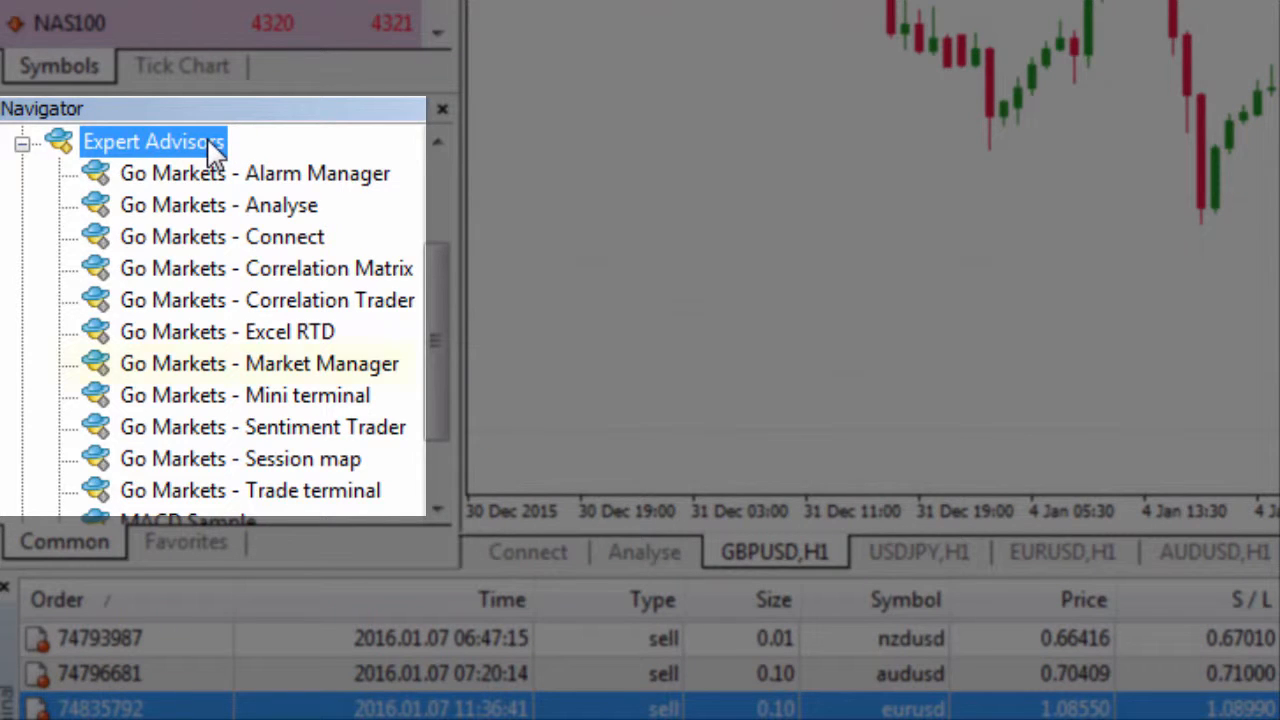
Launch the Go Markets - Market Manager expert advisor from the Navigator's Expert Advisors list
click(260, 364)
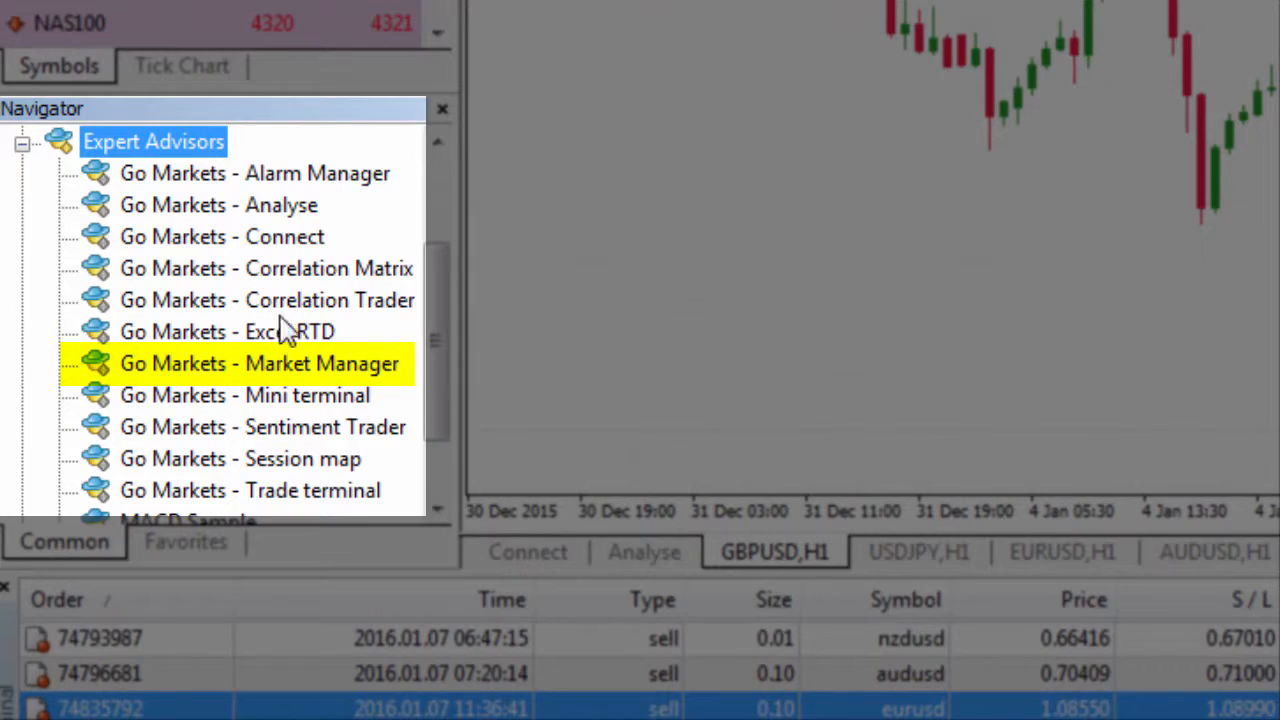
double_click(260, 364)
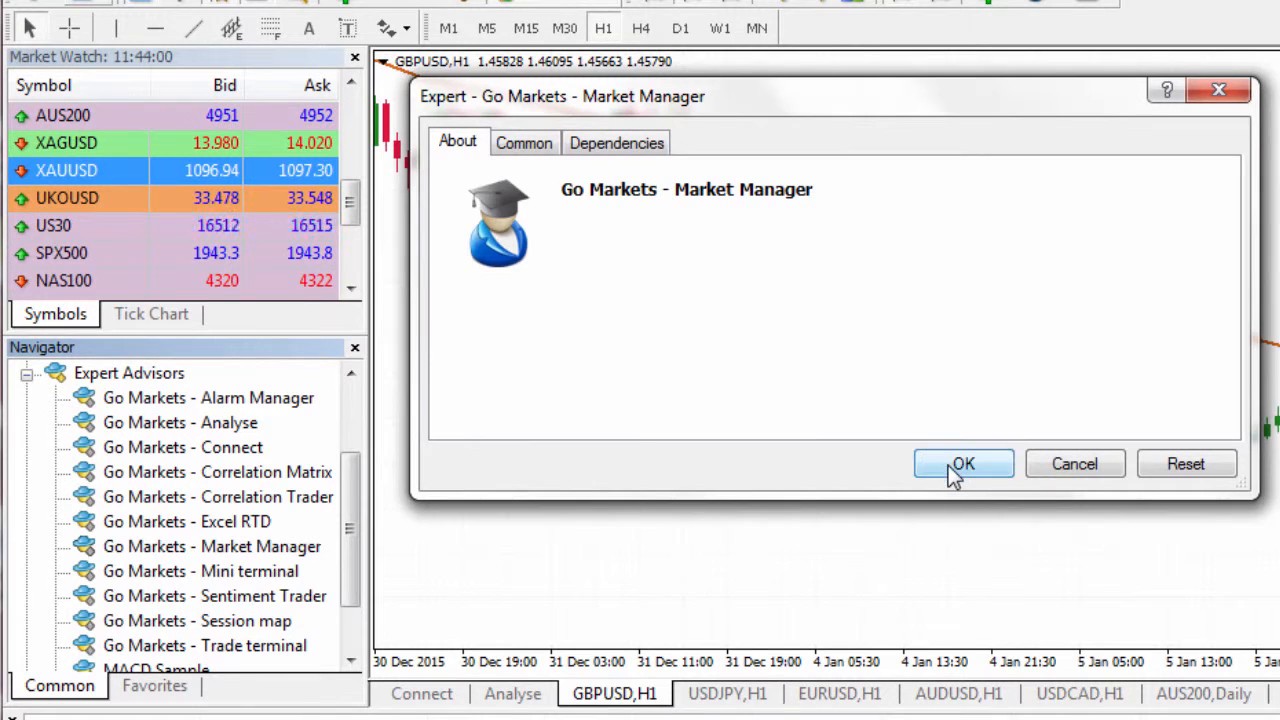
Start Market Manager with default settings, then request and decline closing all EURUSD orders
click(964, 464)
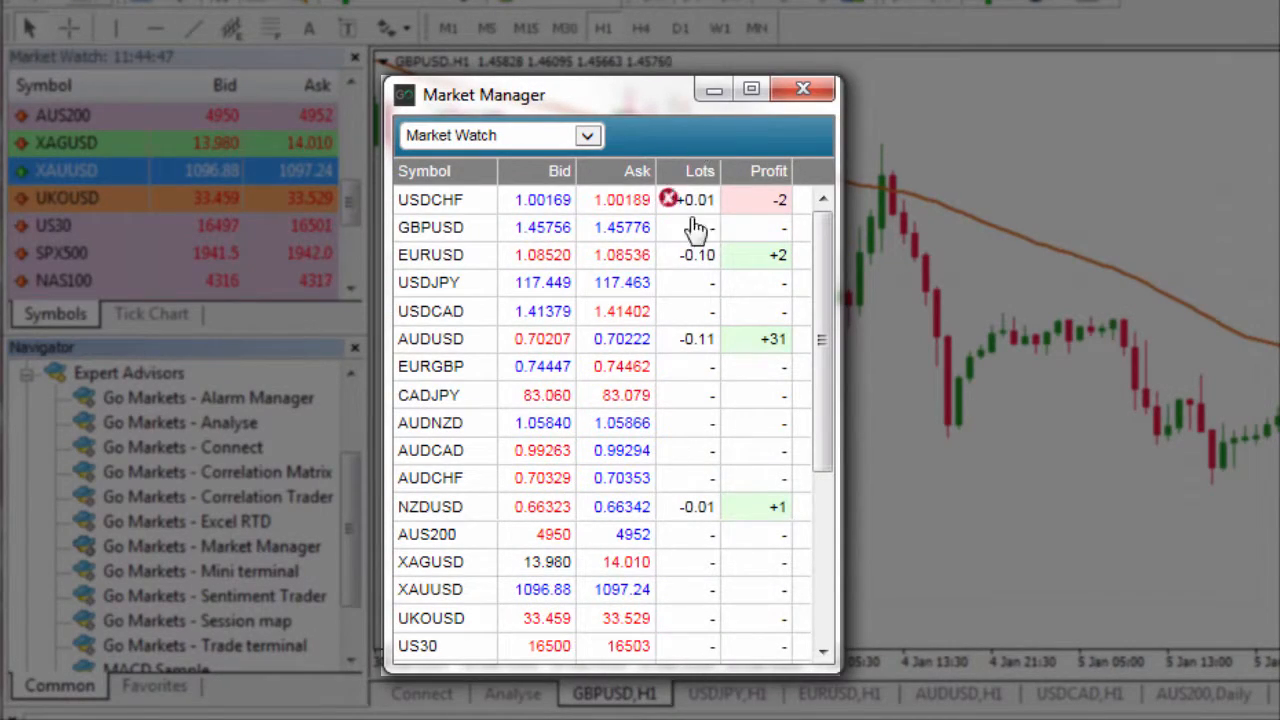
mouse_move(700, 380)
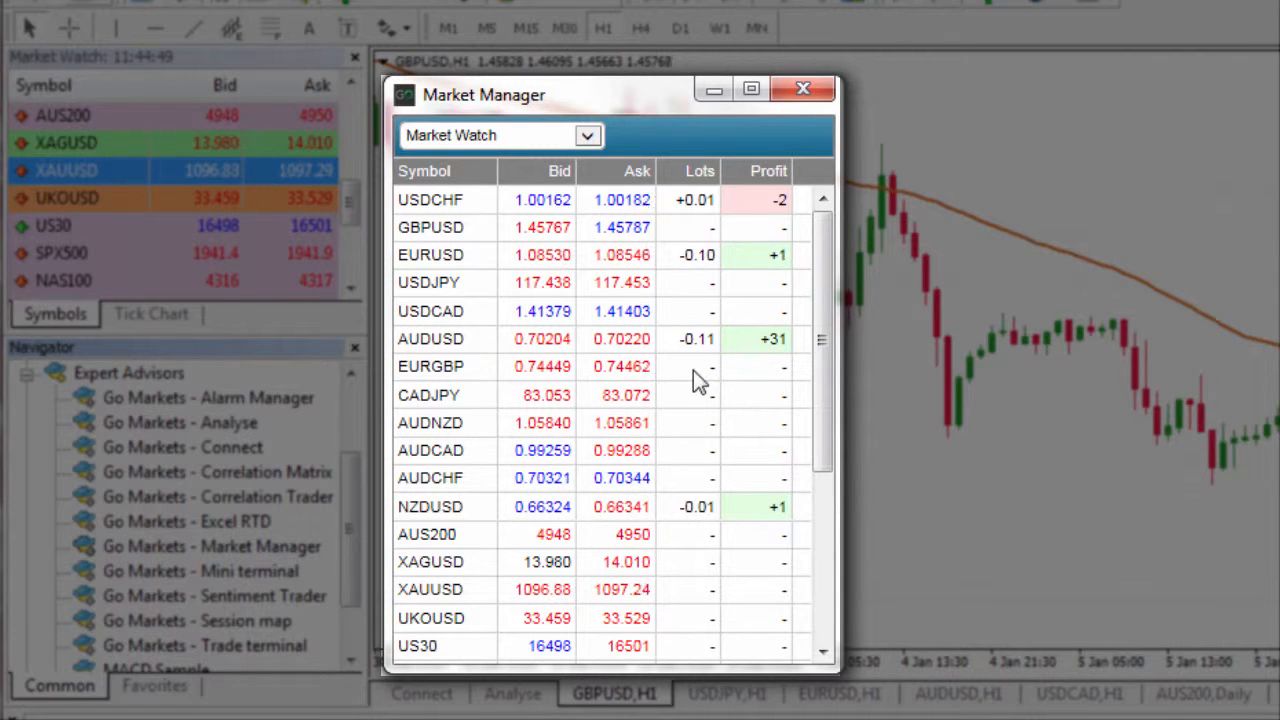
mouse_move(760, 384)
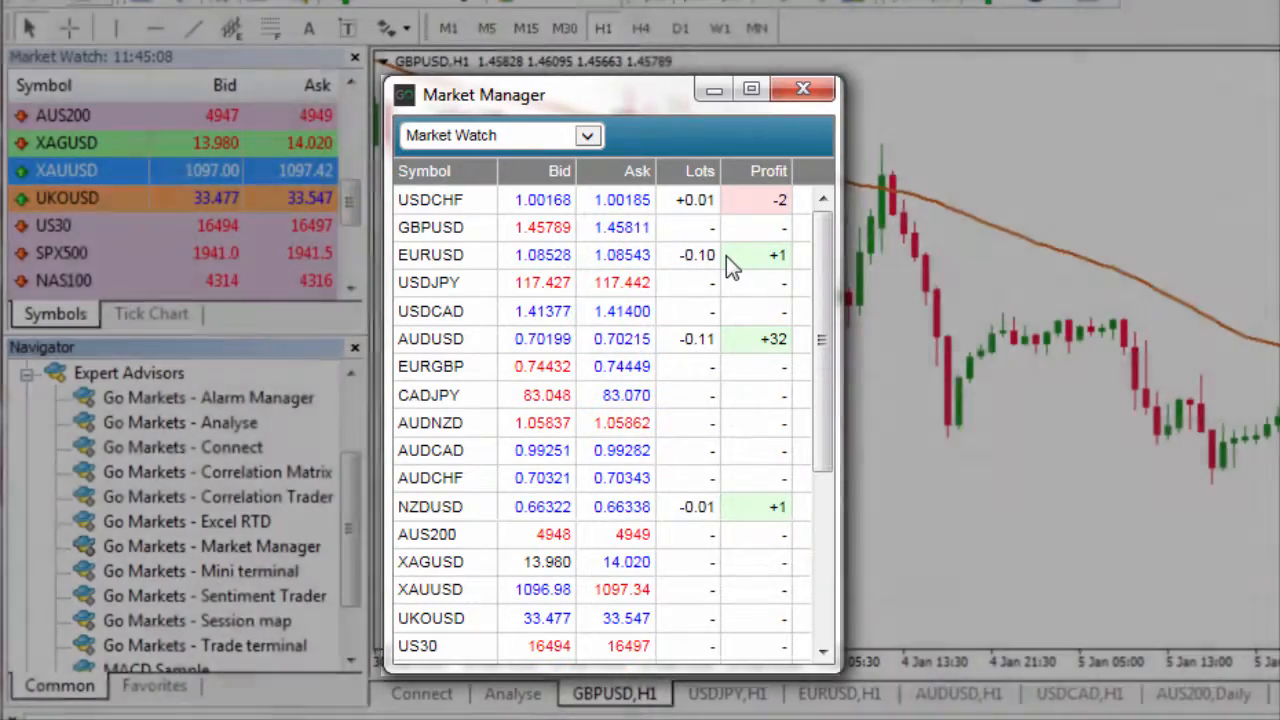
click(778, 256)
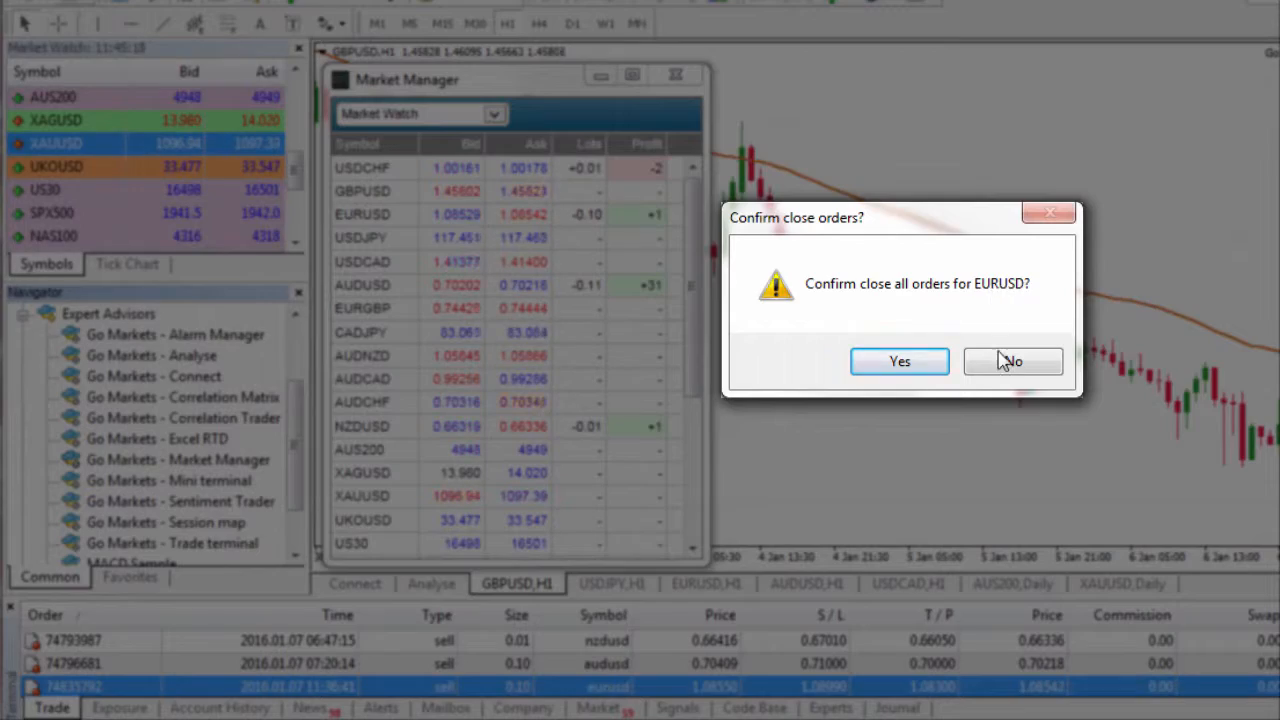
click(1012, 360)
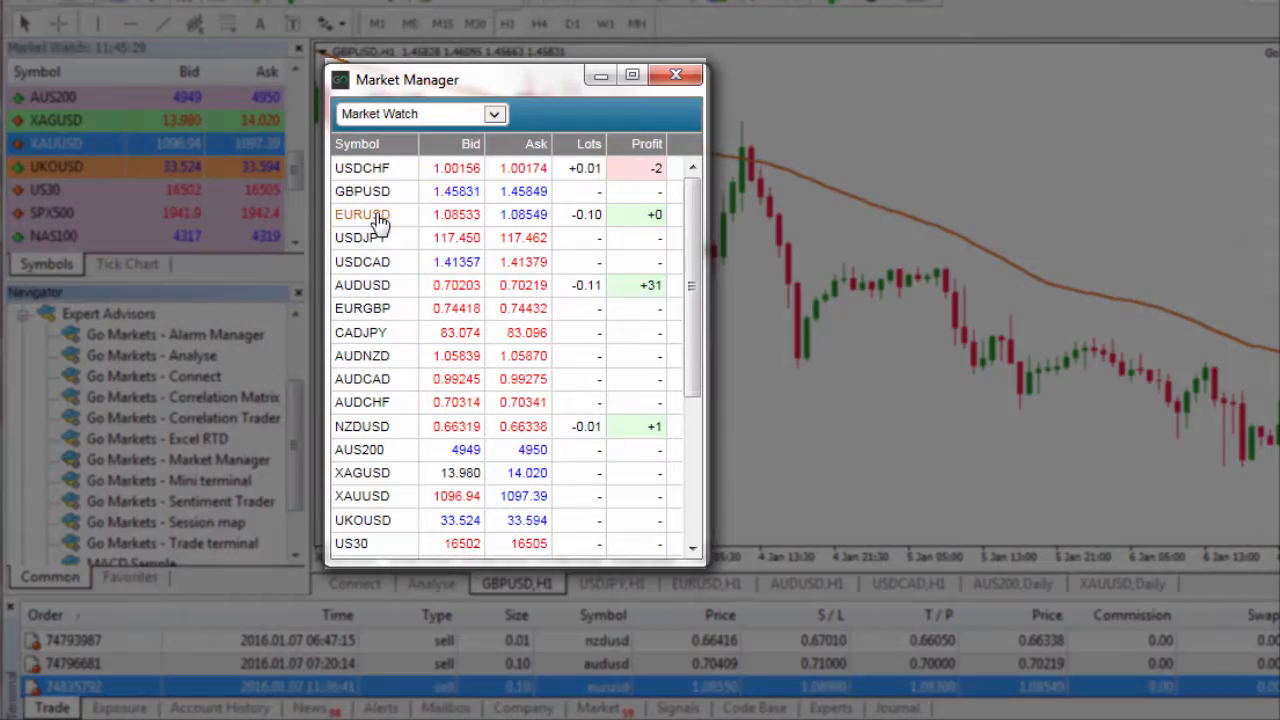
Show the EURUSD detail view, toggle mini charts between tick lines and candles, and request closing all orders
click(362, 214)
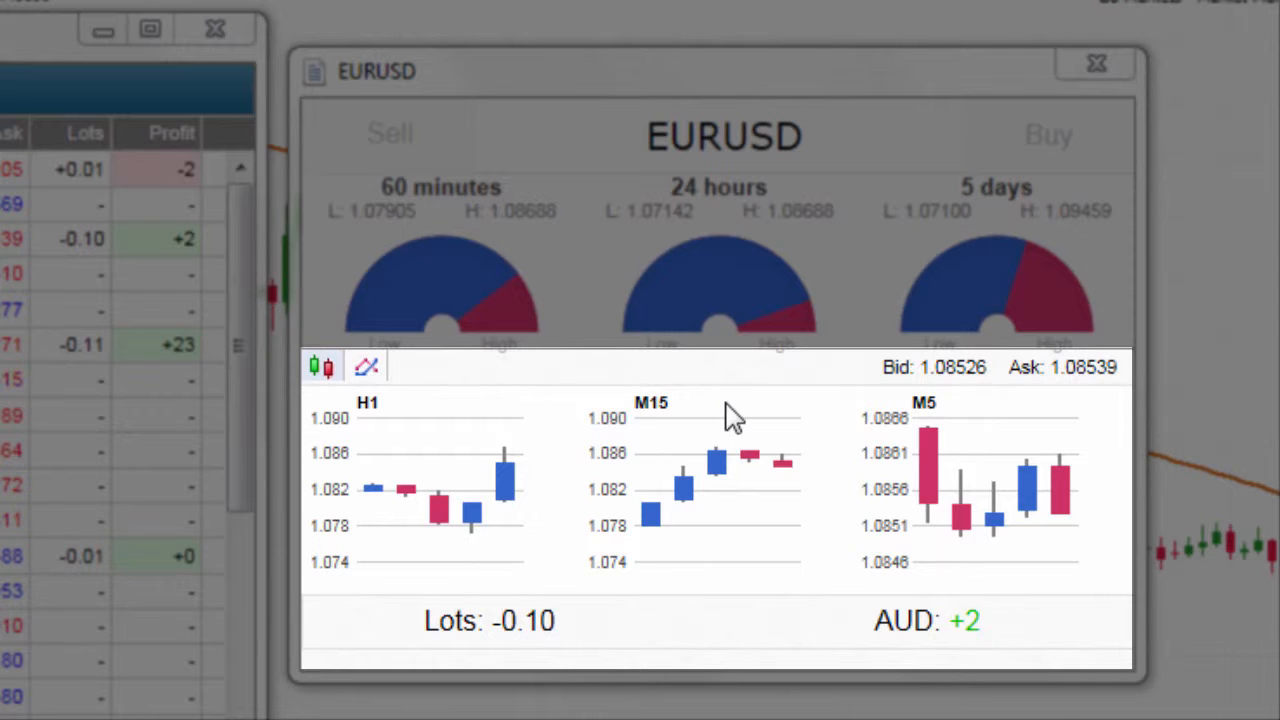
mouse_move(424, 424)
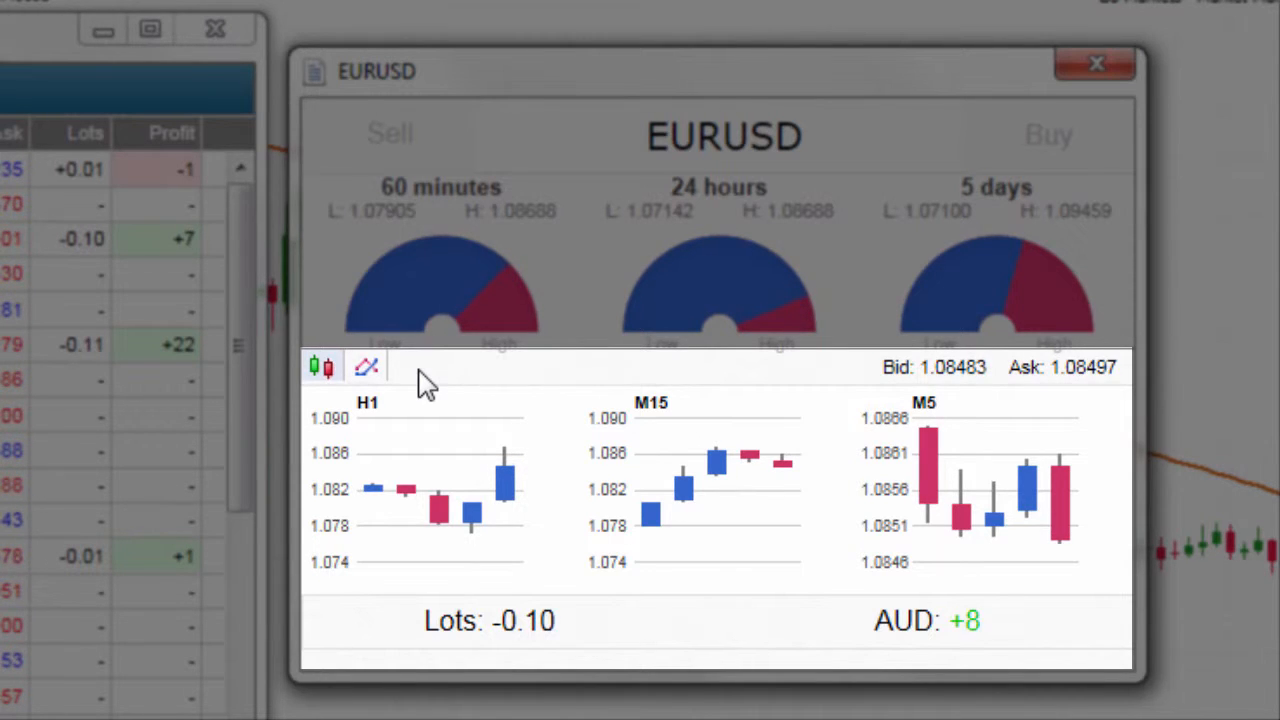
click(366, 364)
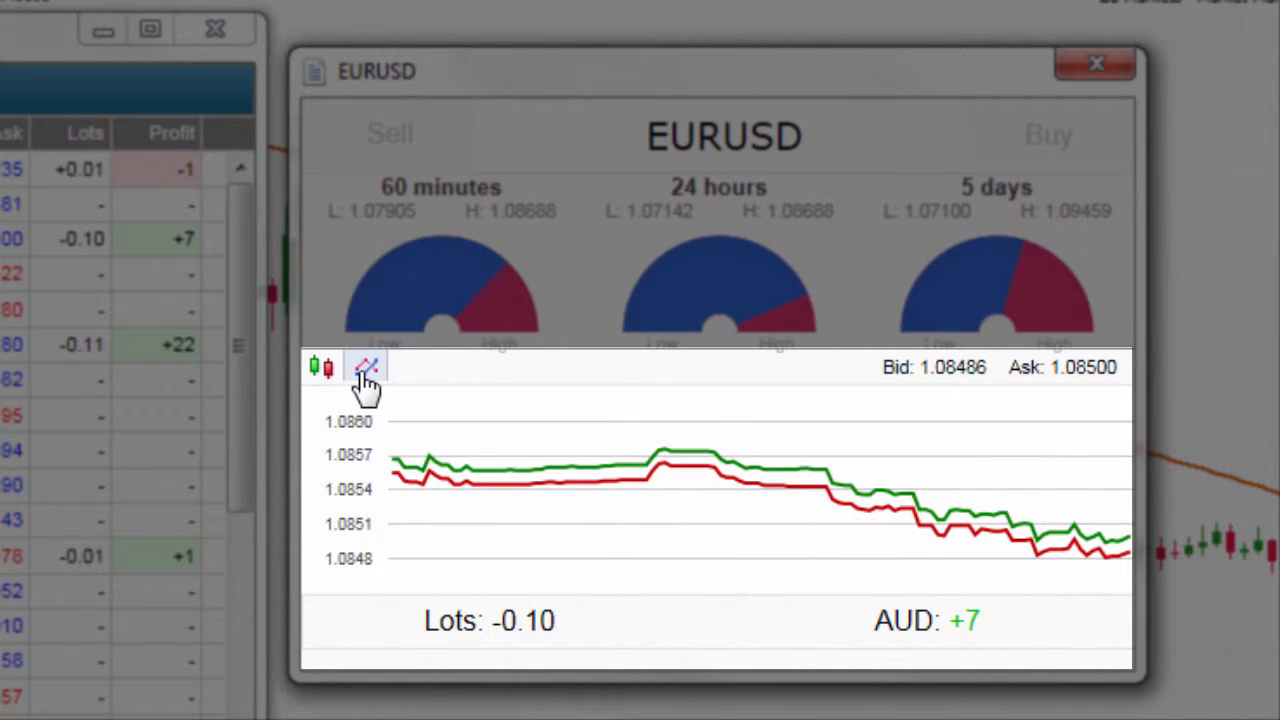
click(320, 366)
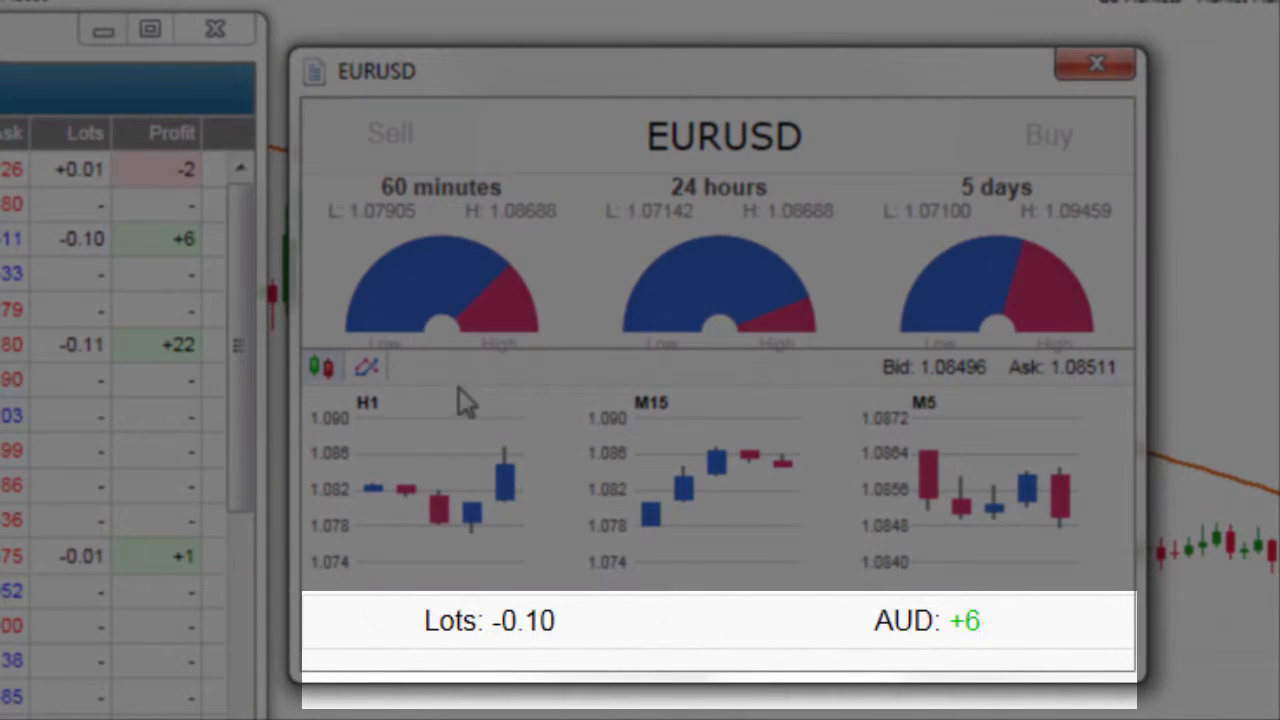
mouse_move(540, 628)
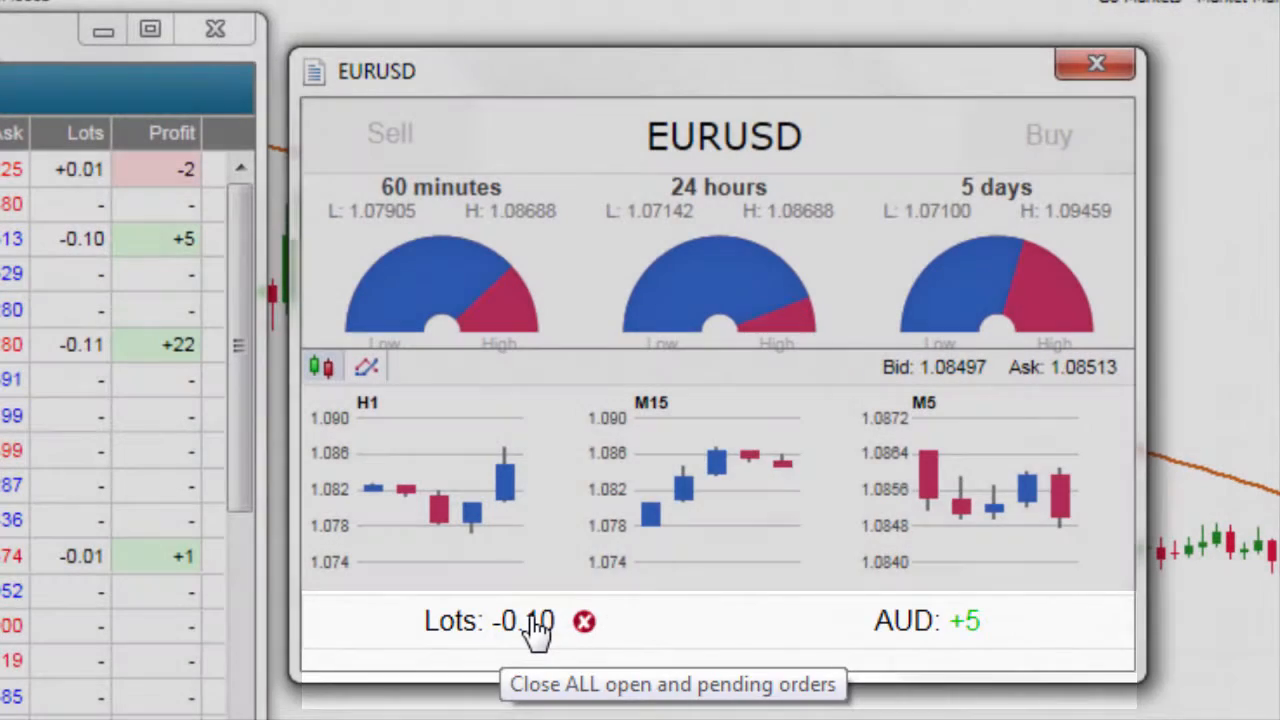
click(584, 620)
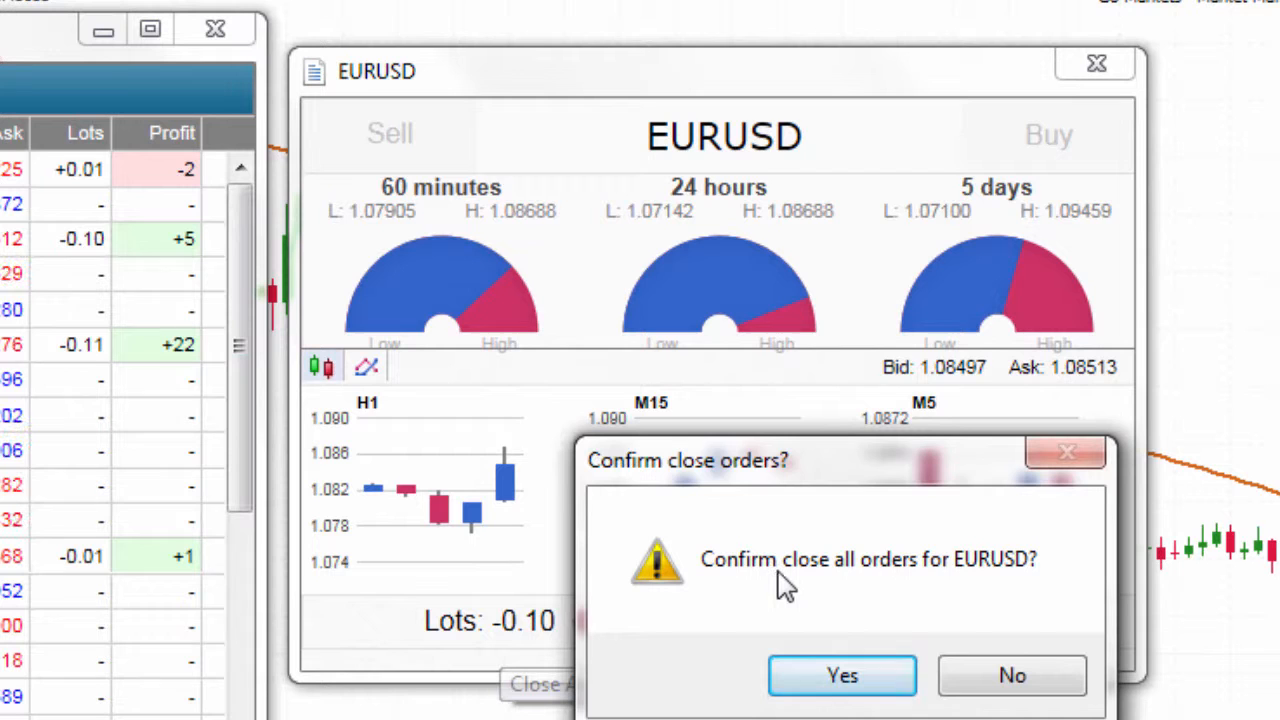
mouse_move(1012, 676)
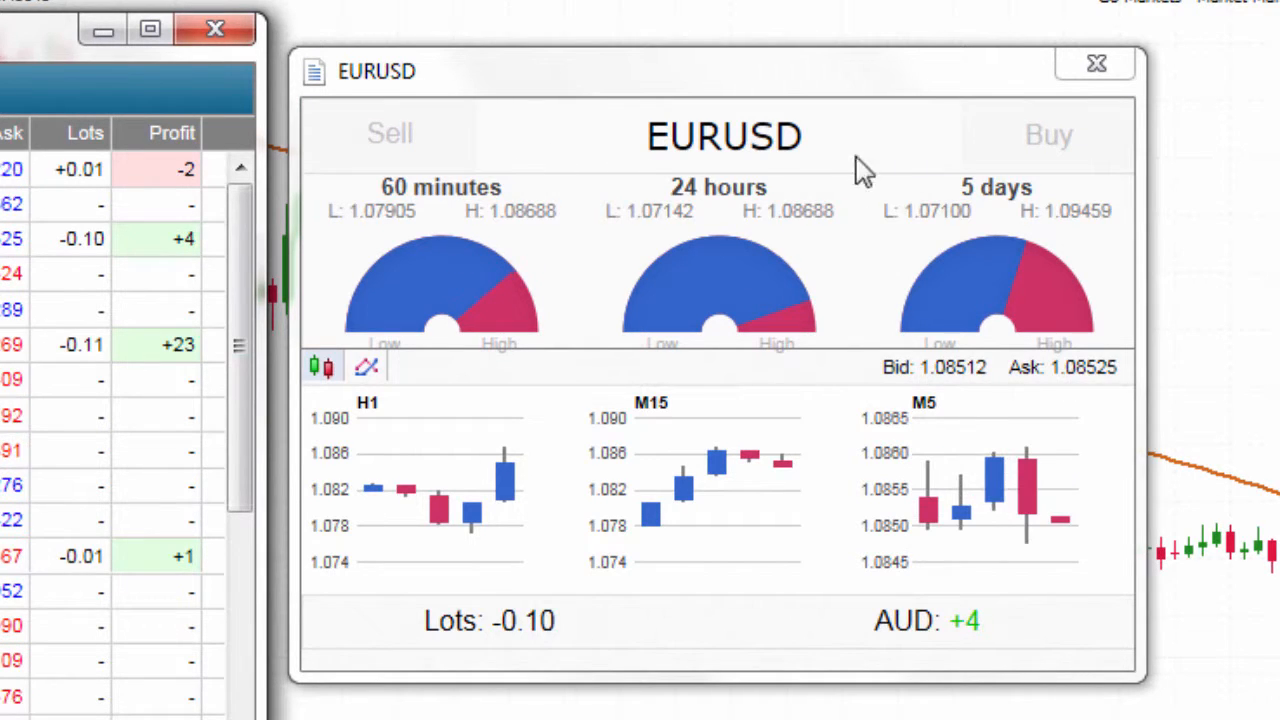
mouse_move(920, 128)
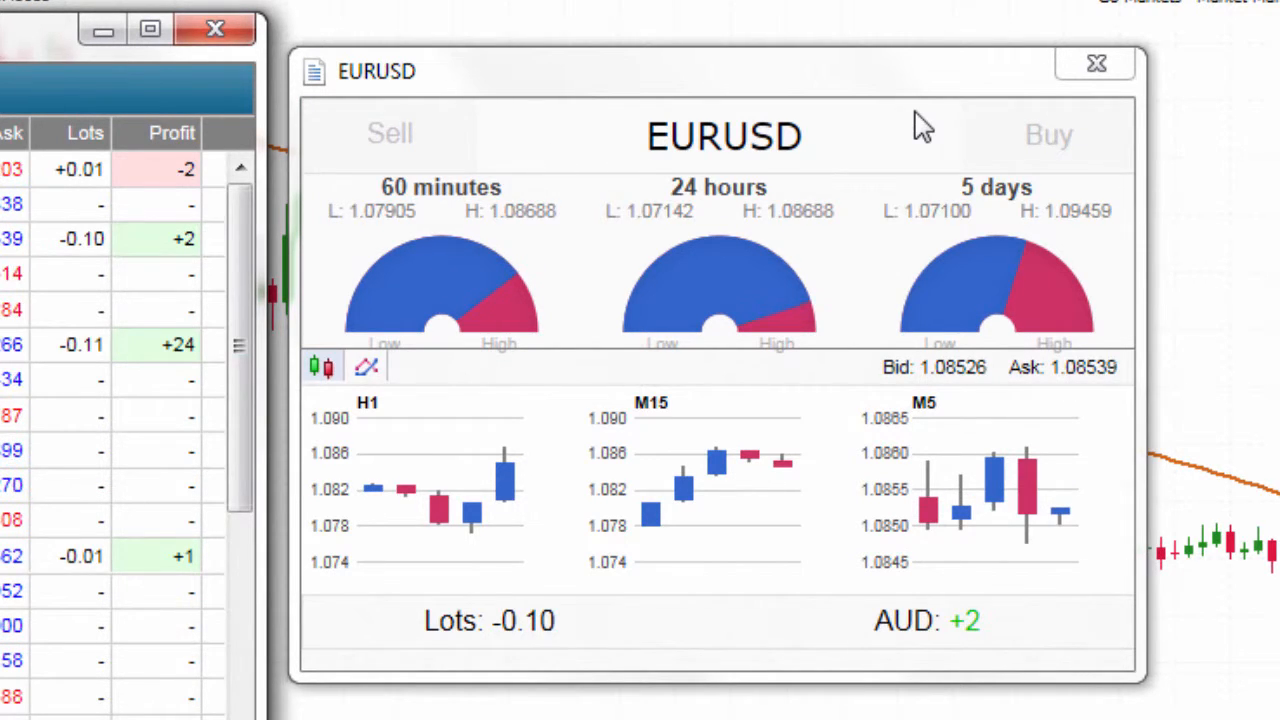
Begin a new EURUSD Sell order keeping the order type Sell and Fixed lot size sizing
click(388, 132)
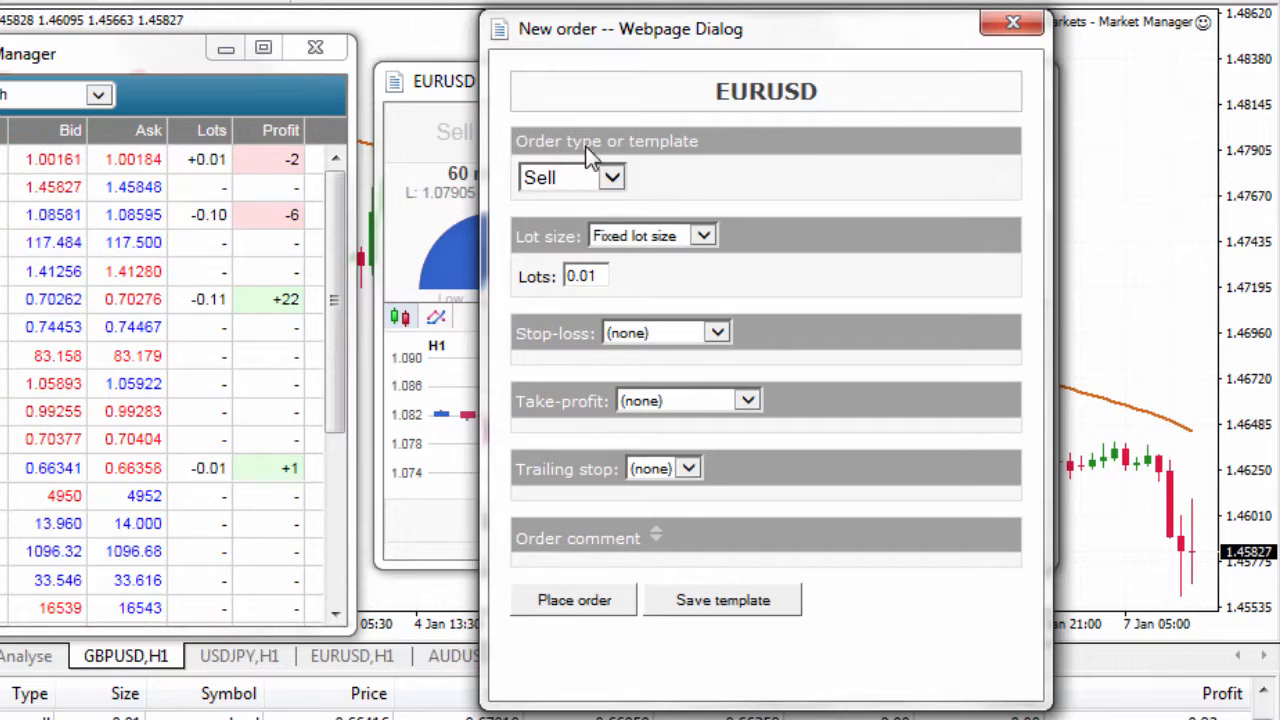
click(612, 176)
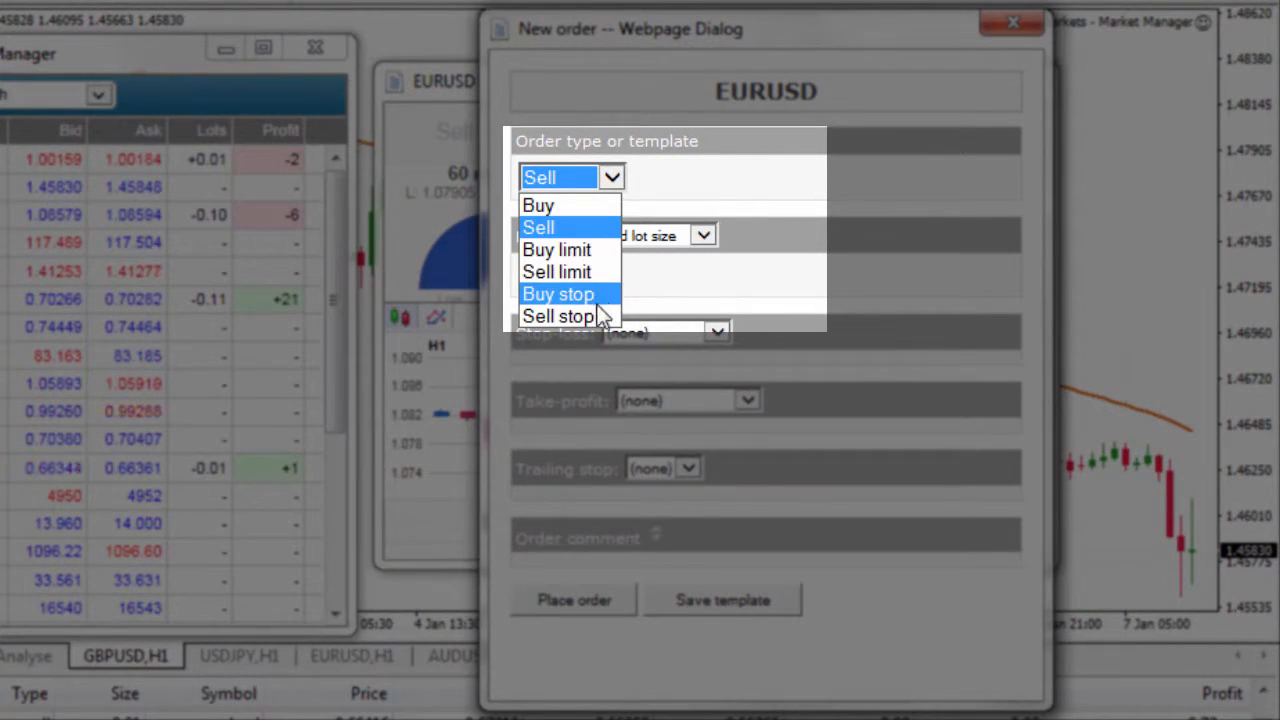
click(538, 228)
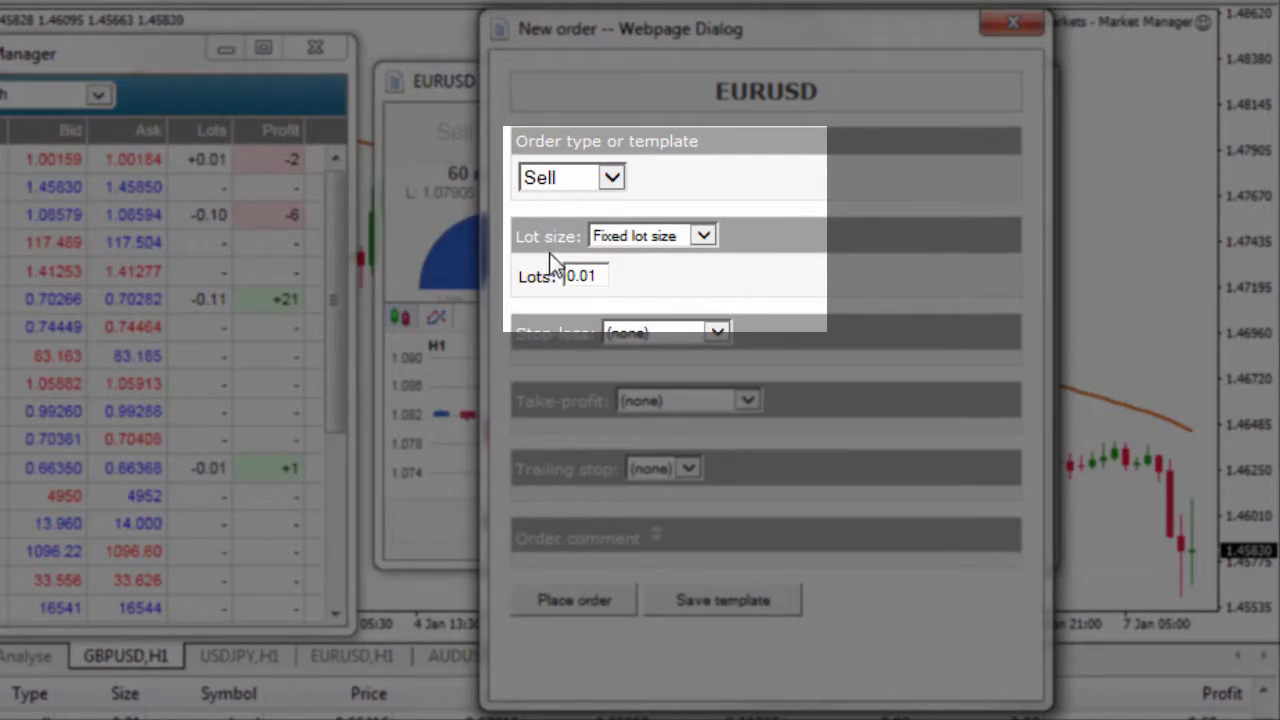
click(704, 236)
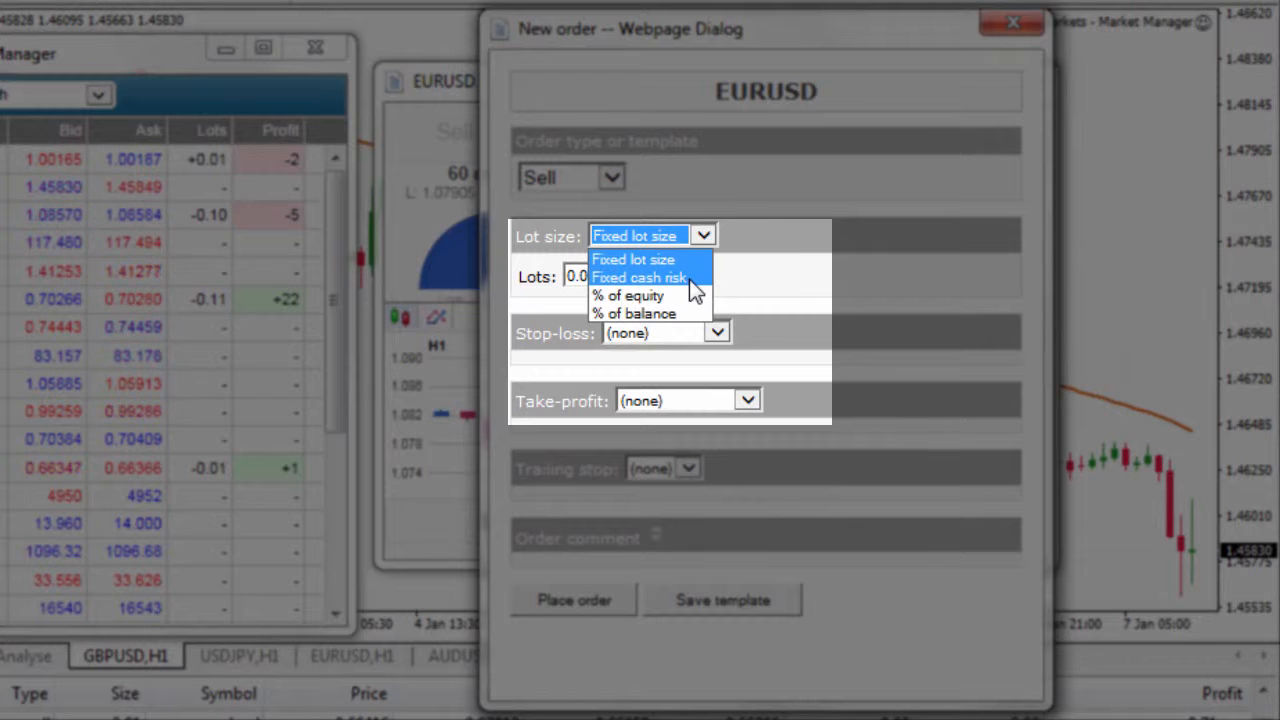
mouse_move(648, 312)
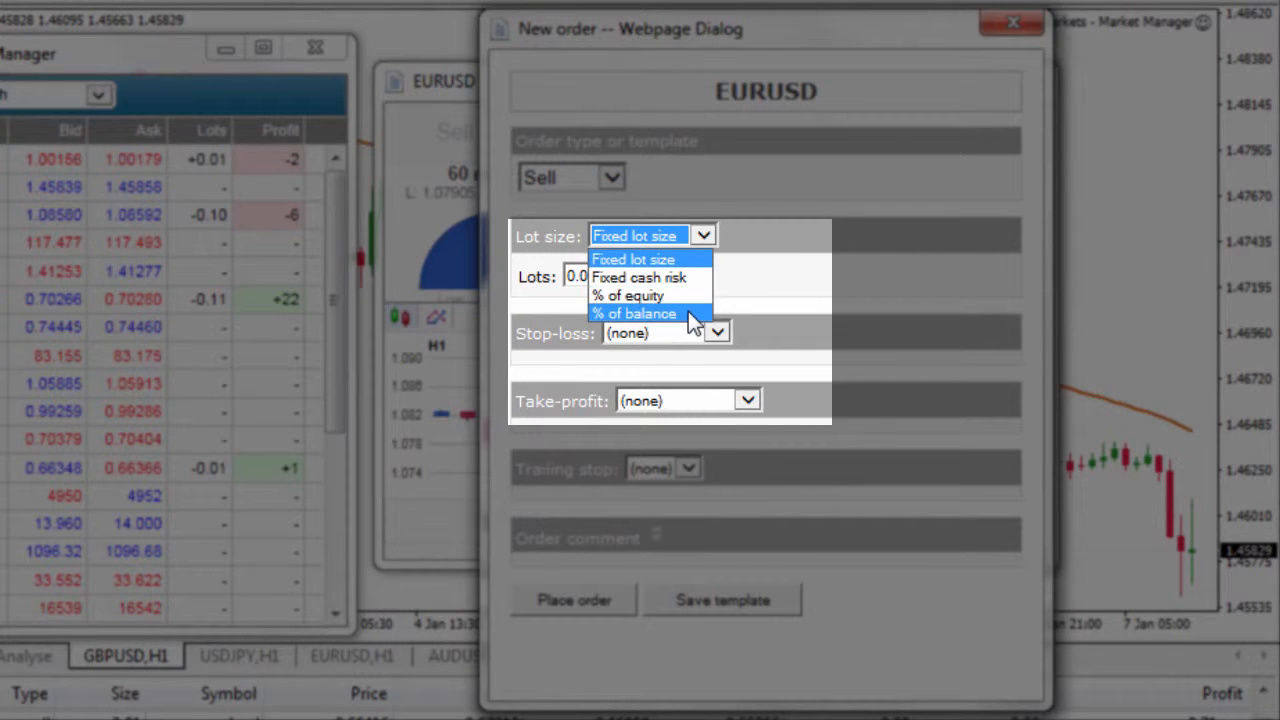
mouse_move(670, 268)
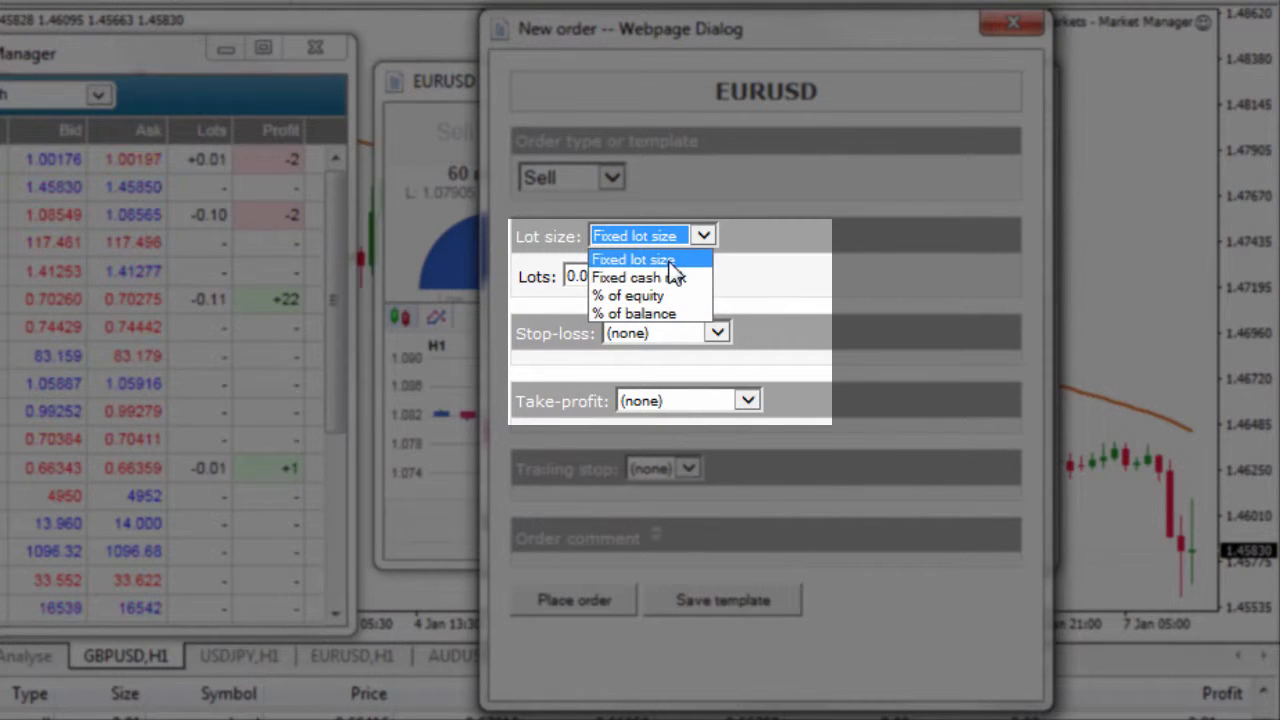
click(634, 260)
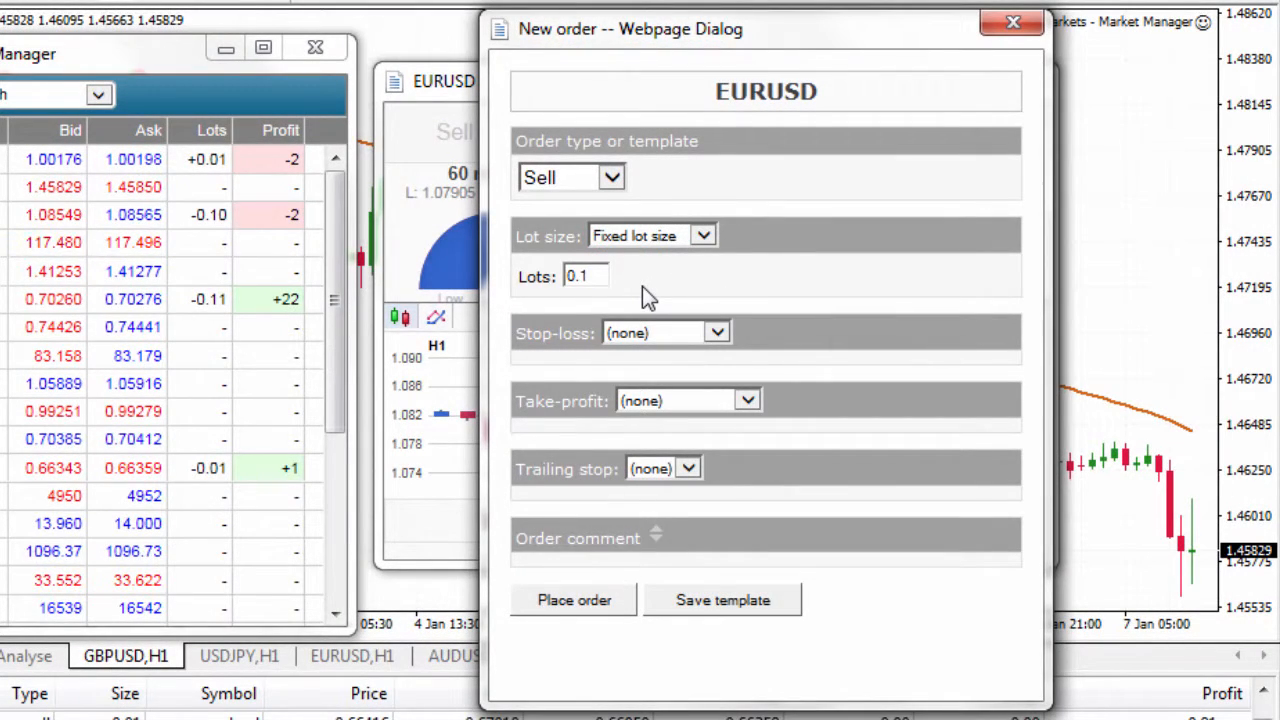
mouse_move(636, 320)
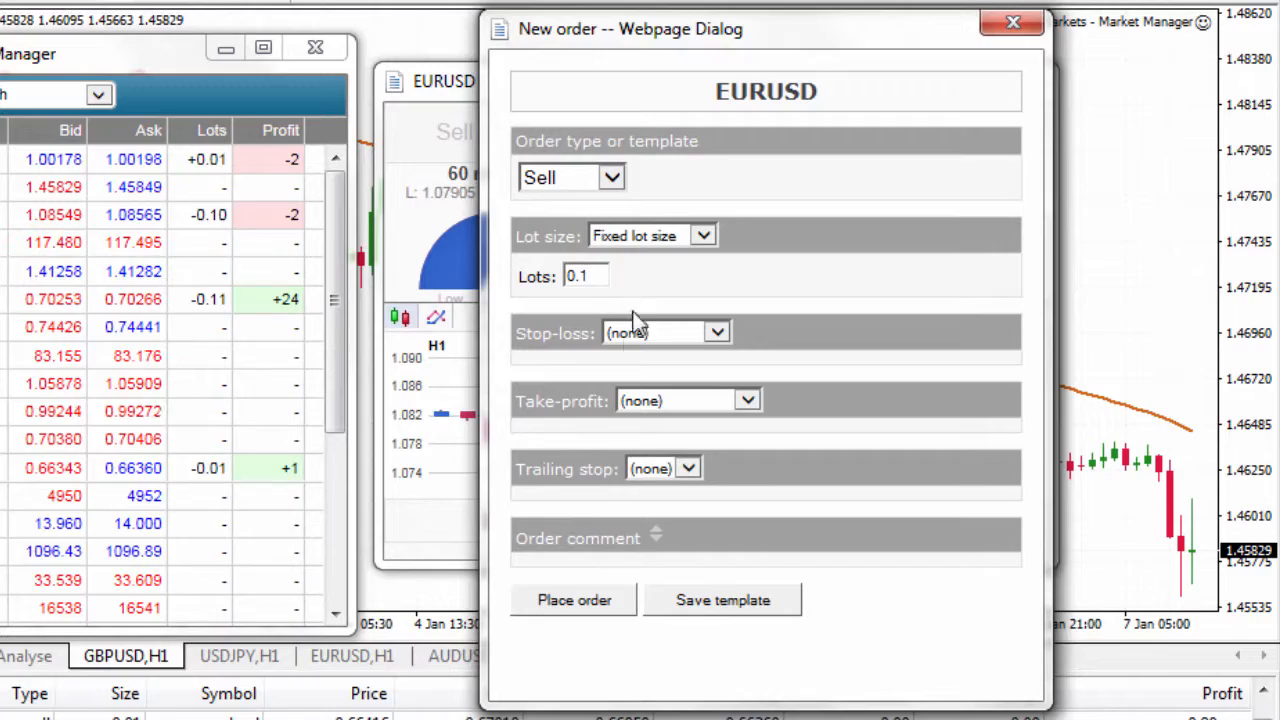
Set a 25-pip stop-loss and a 50-pip take-profit on the order
click(716, 332)
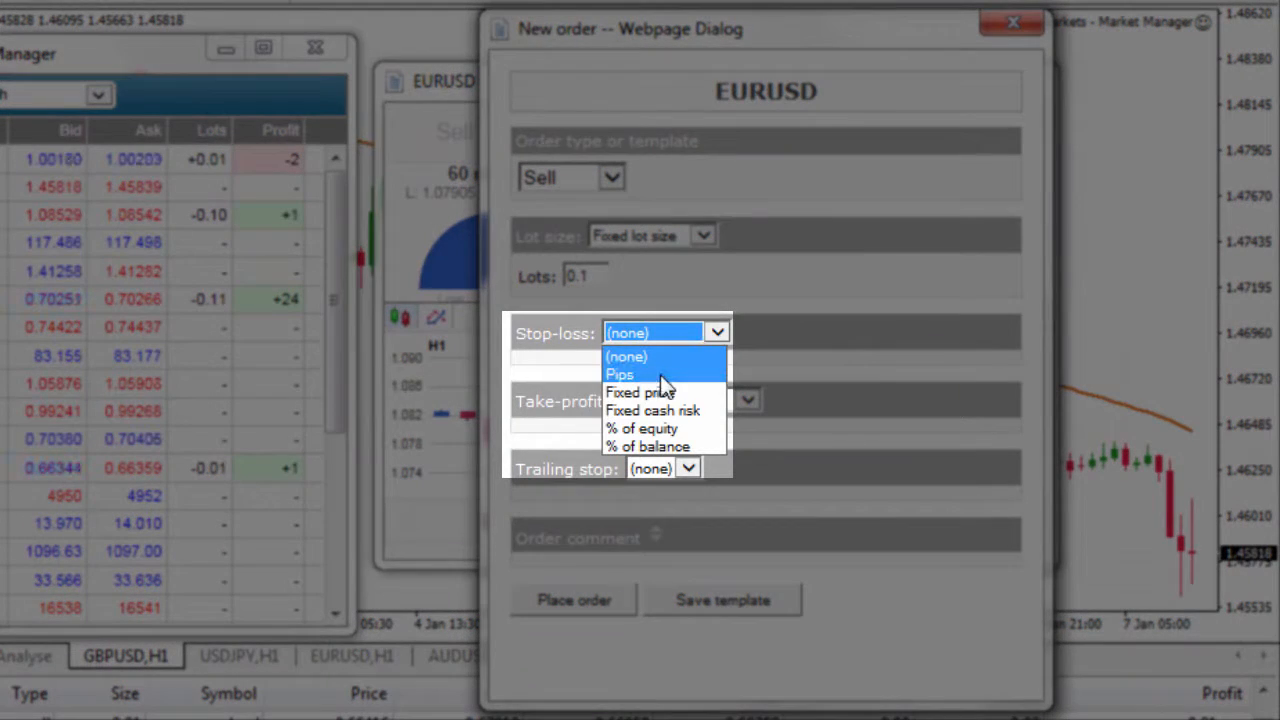
mouse_move(664, 428)
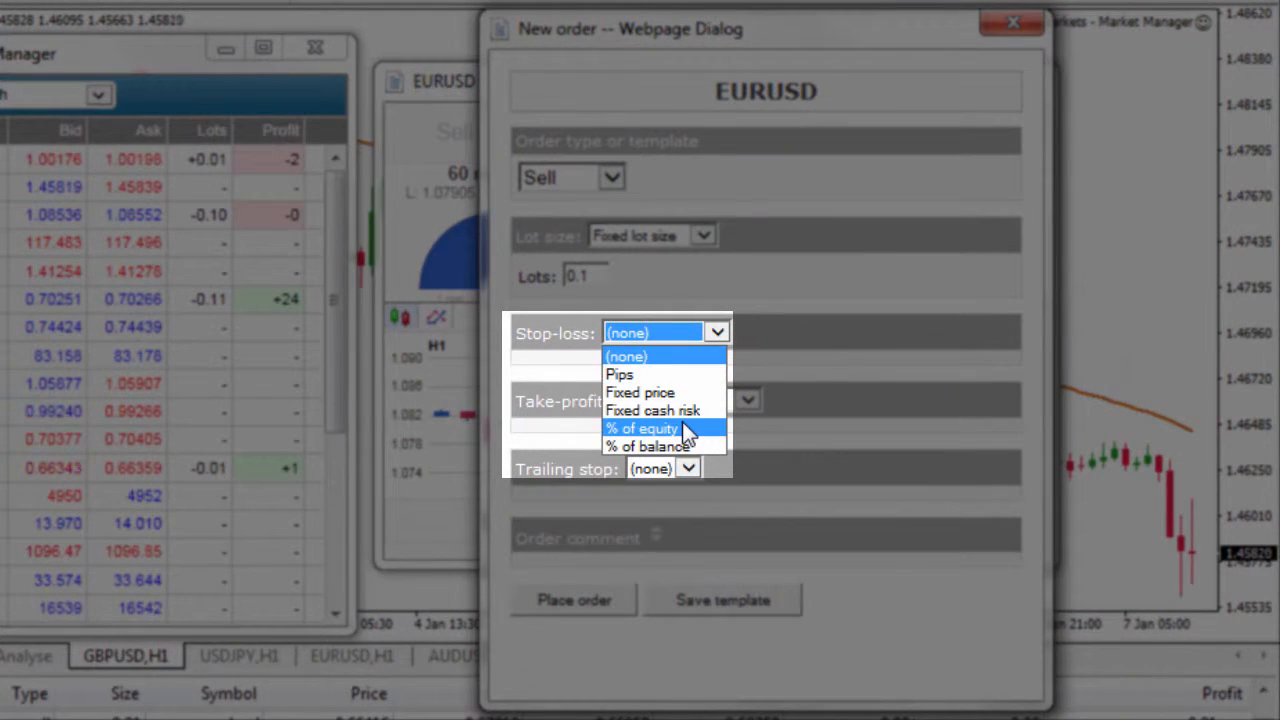
click(620, 374)
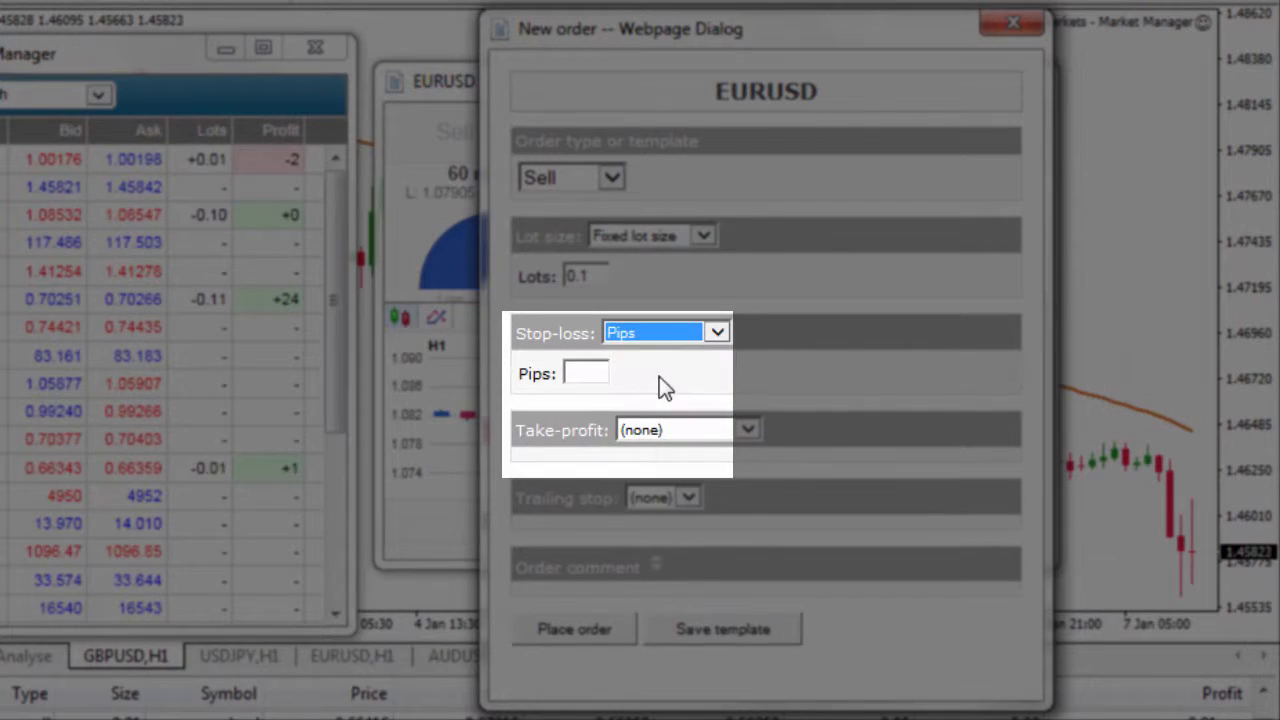
click(584, 372)
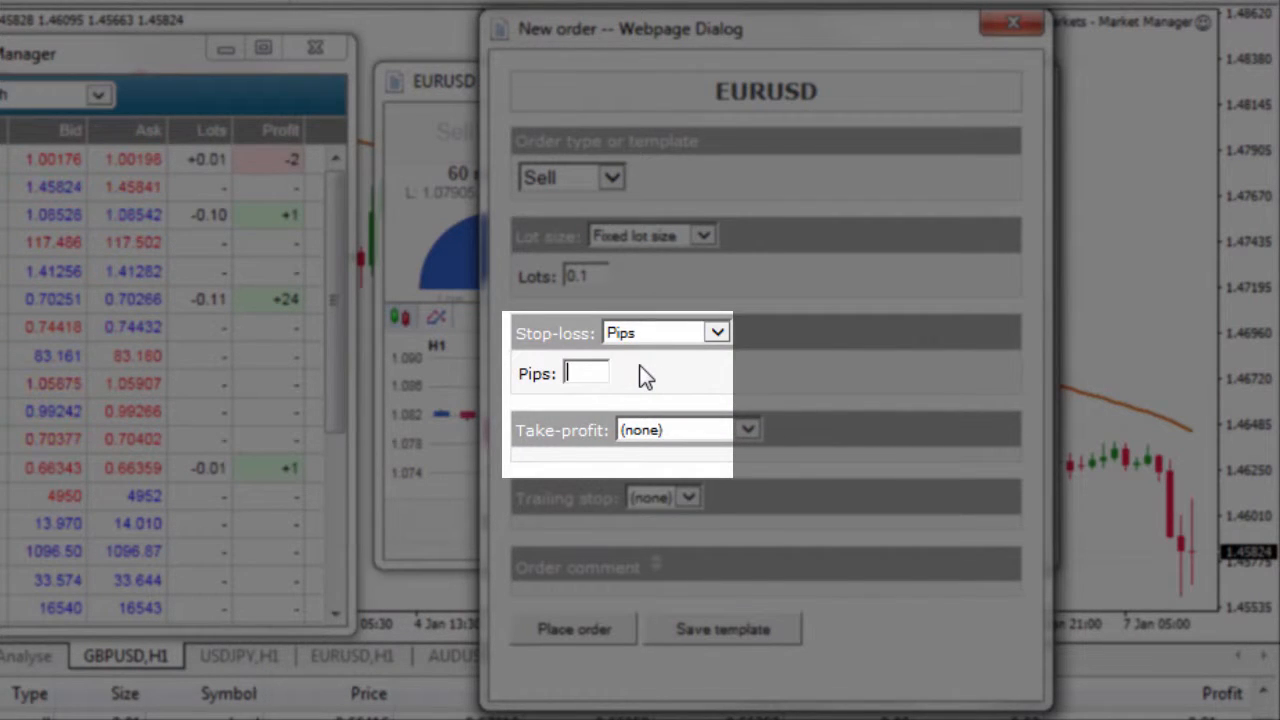
text(25)
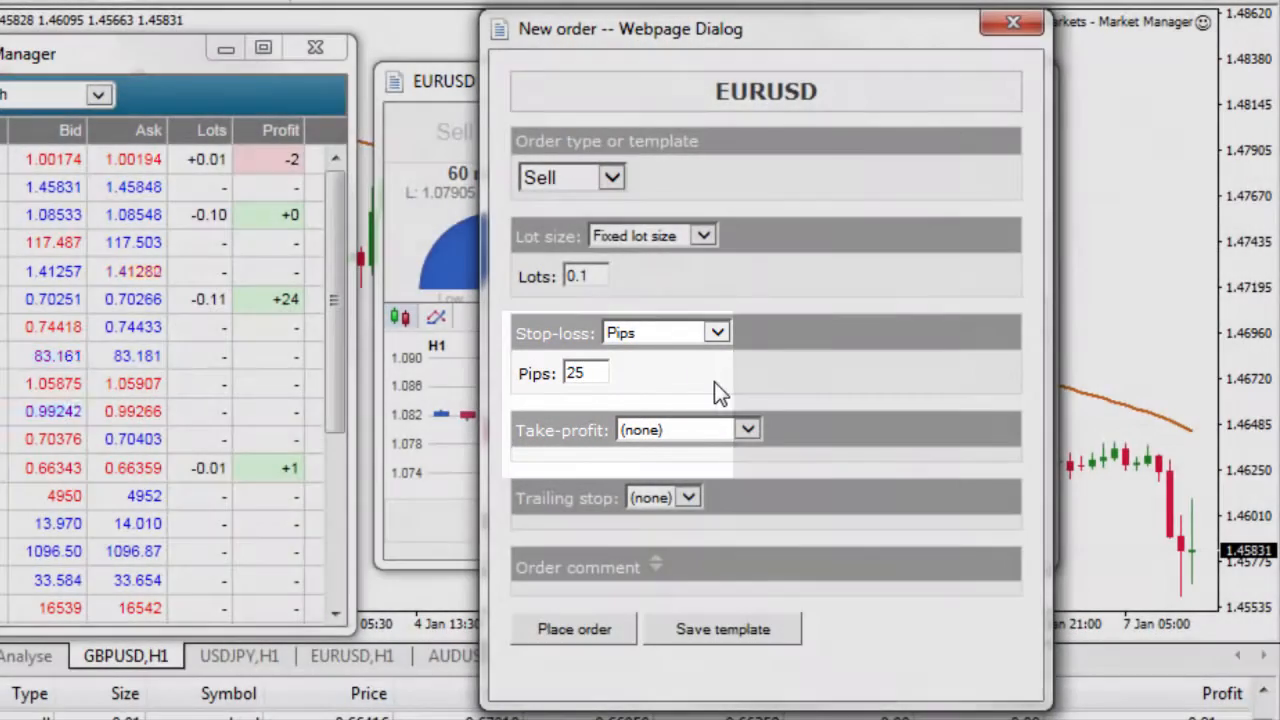
click(748, 430)
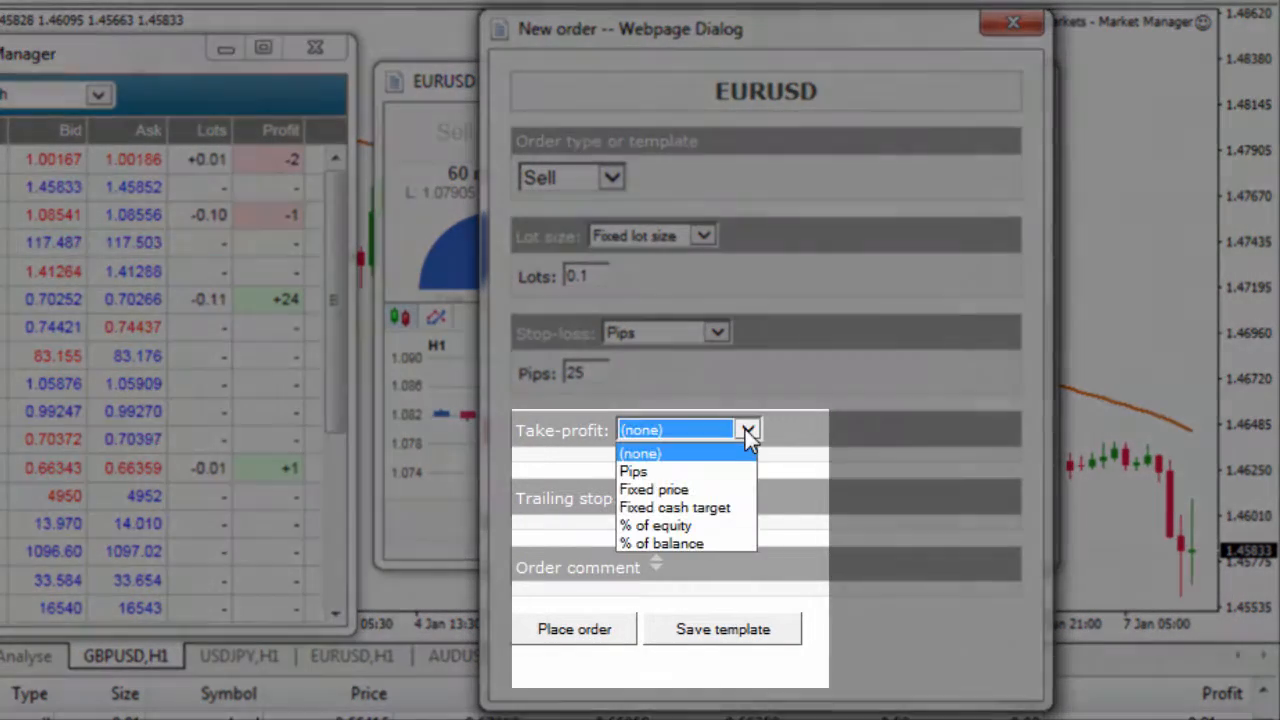
click(632, 472)
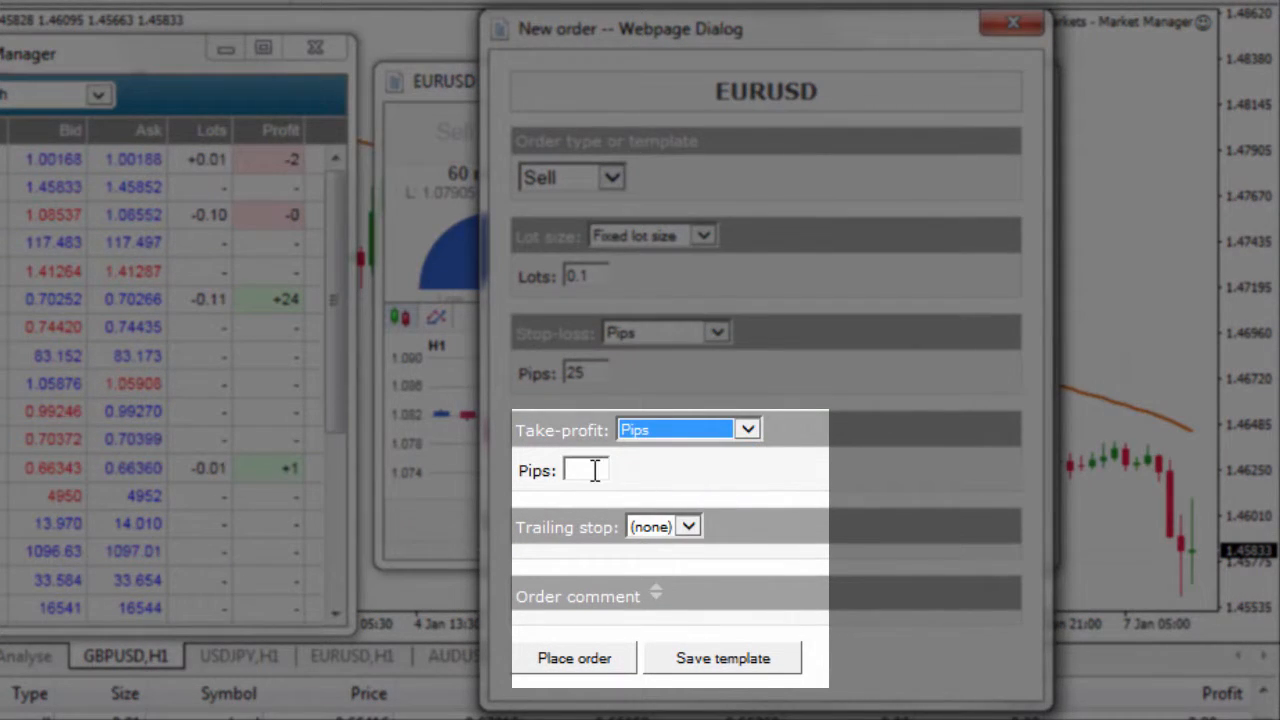
text(50)
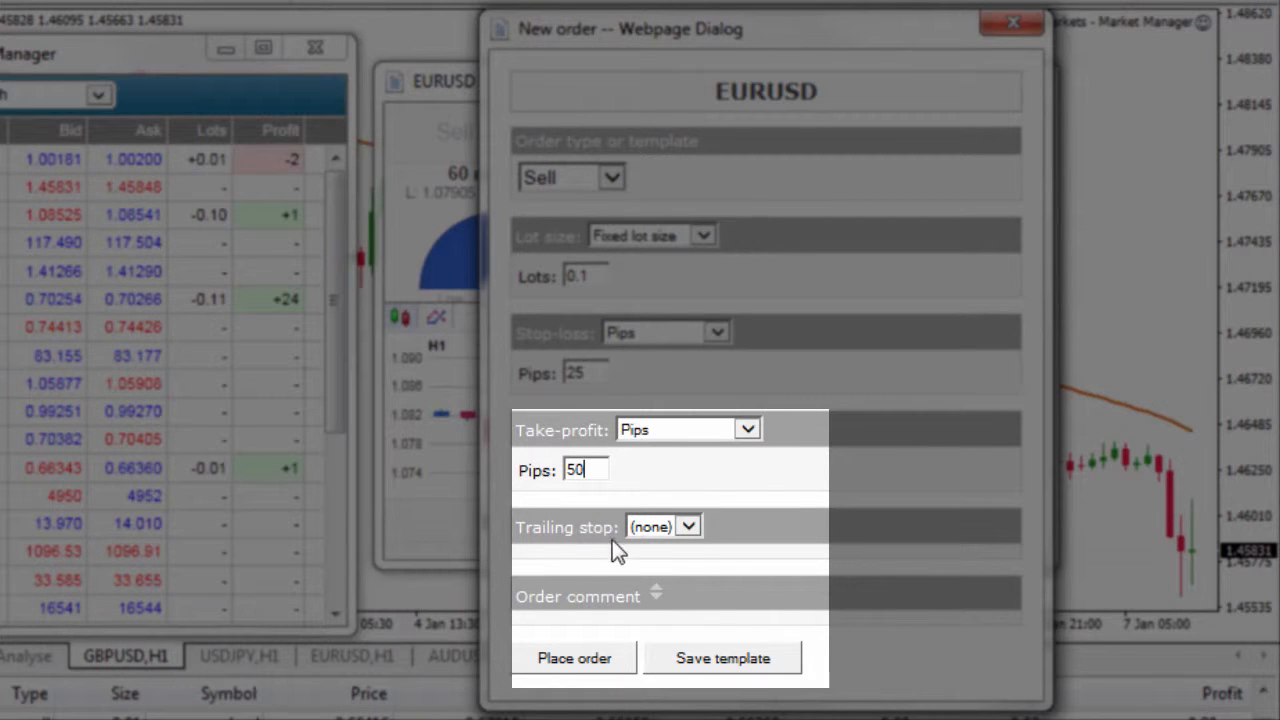
Enable a pip-based trailing stop for the order
click(688, 526)
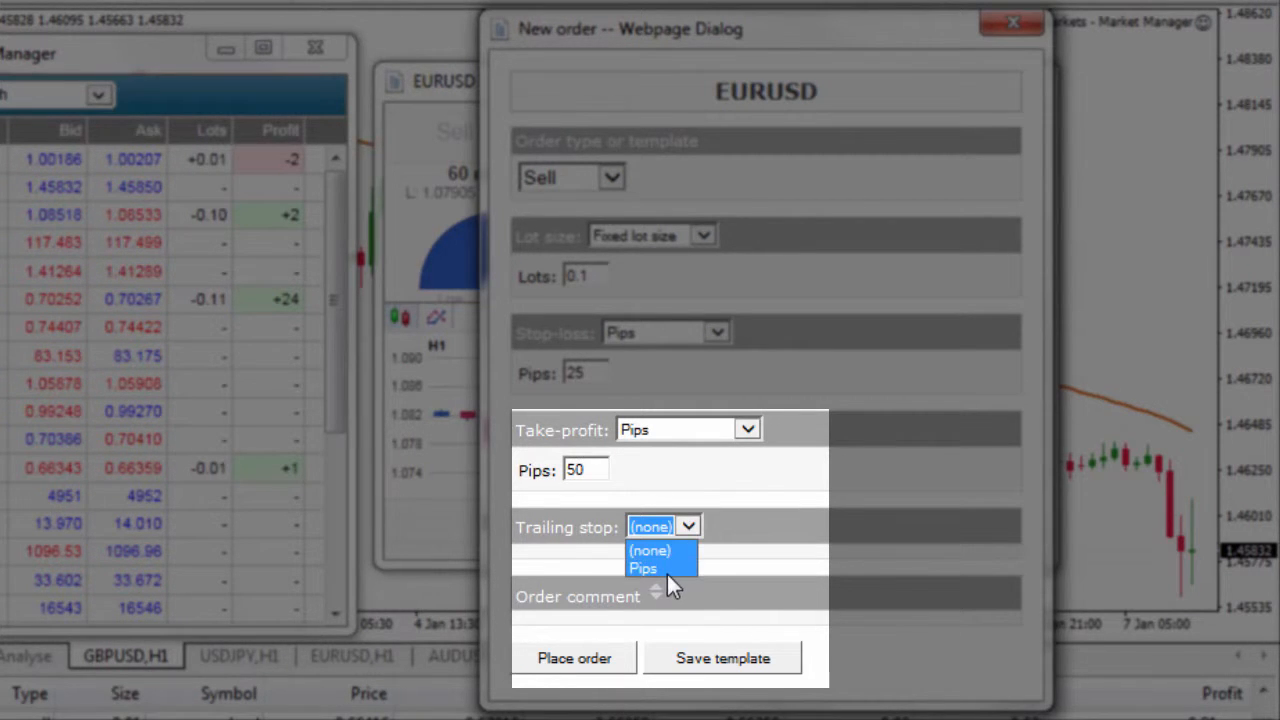
click(644, 568)
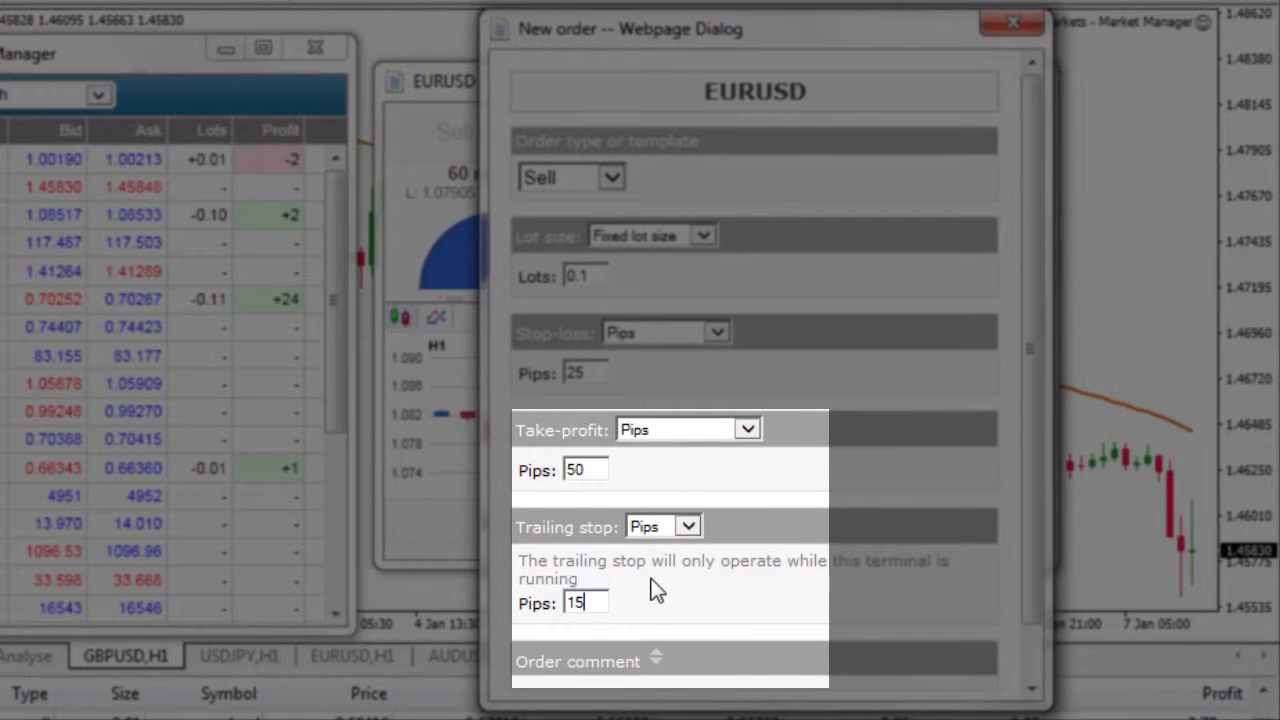
scroll(down, 3)
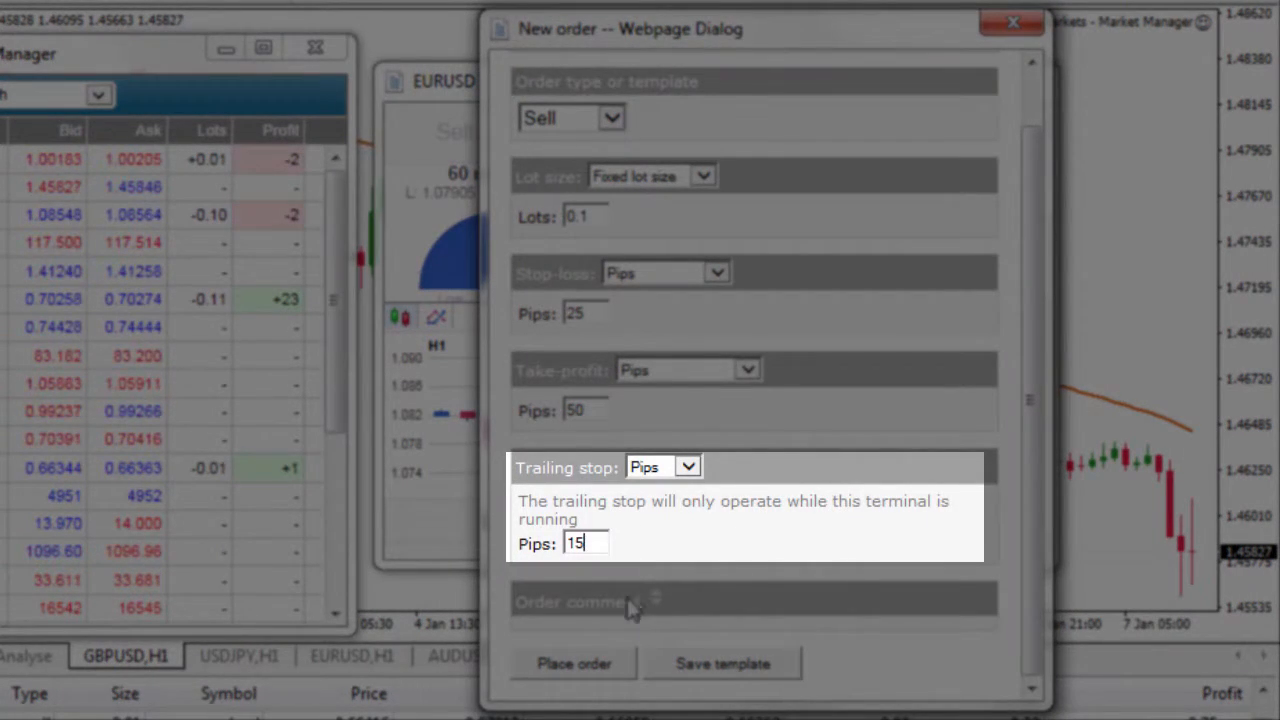
Reveal the empty comment and magic number fields, then submit the 0.1-lot EURUSD sell order
click(656, 596)
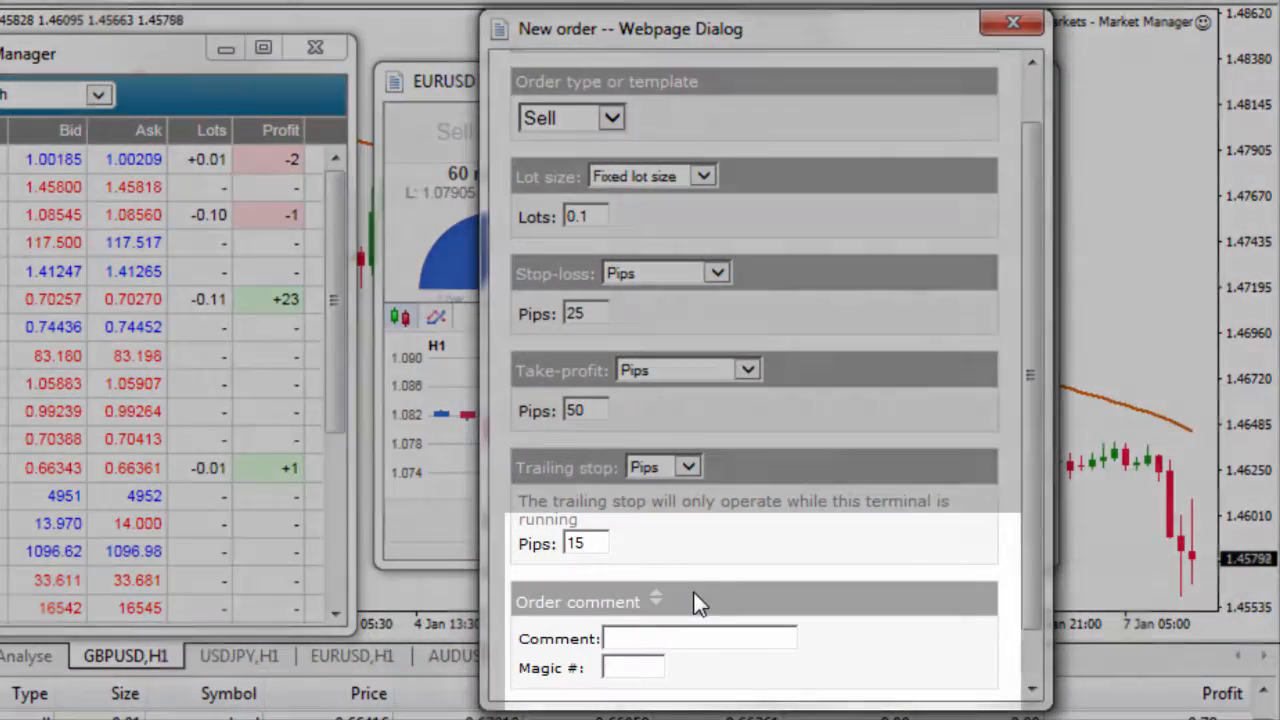
scroll(down, 3)
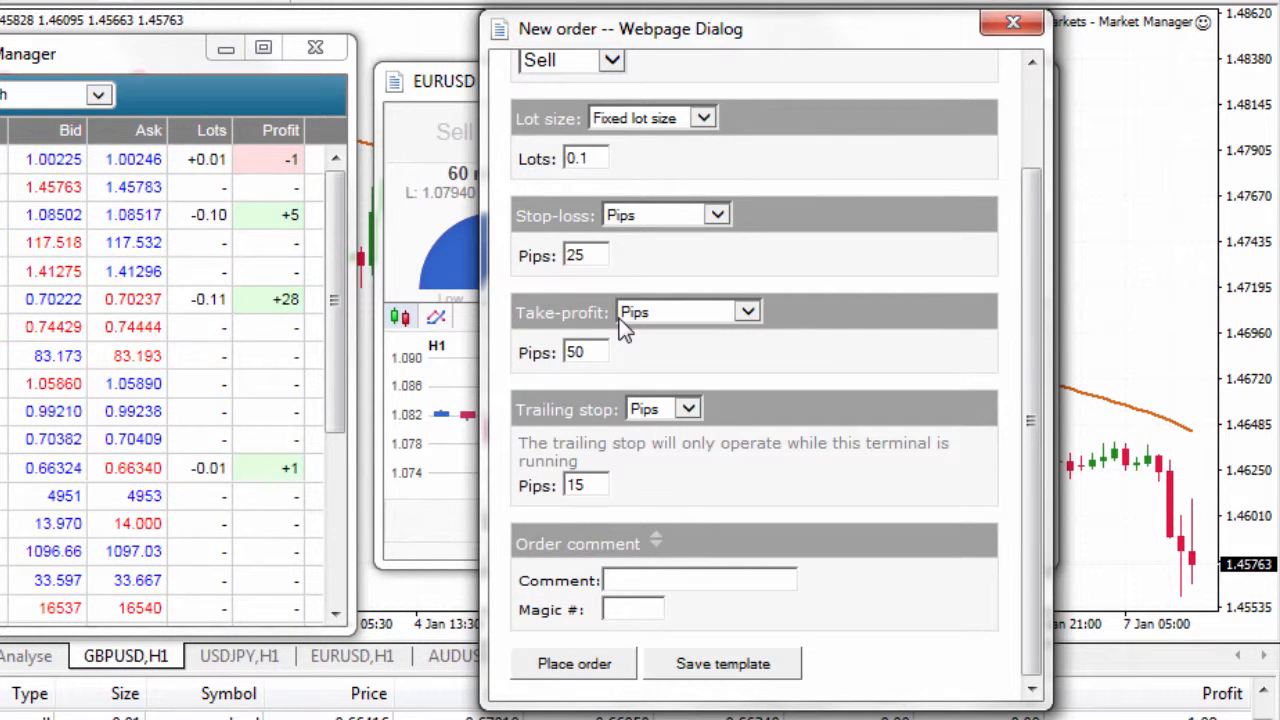
click(1012, 22)
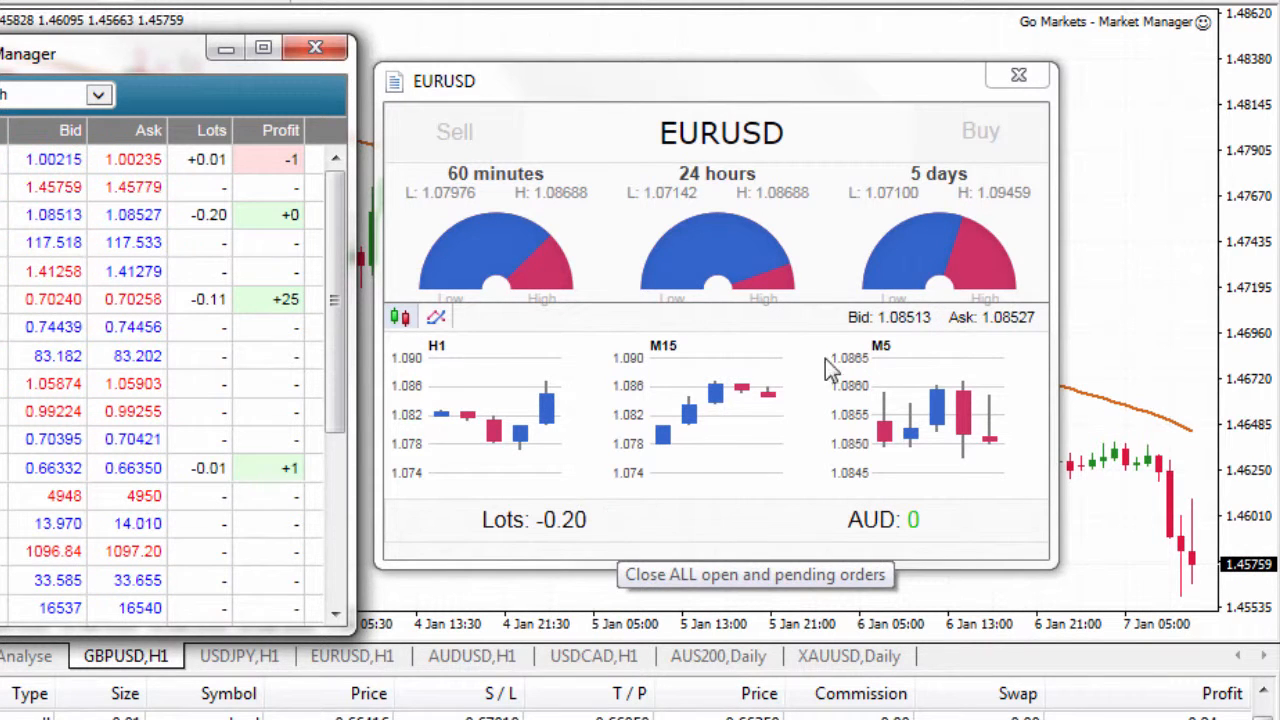
Close the EURUSD trade window and bring up the list of Market Manager views
click(1018, 76)
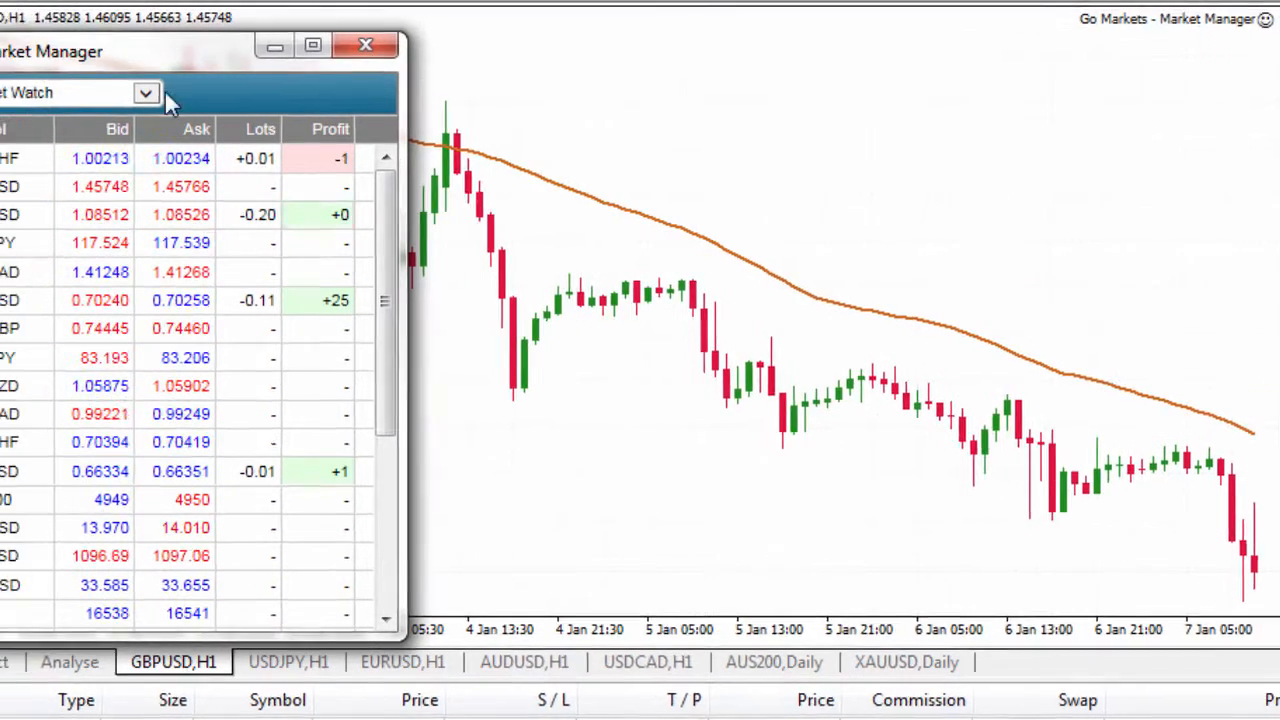
click(146, 92)
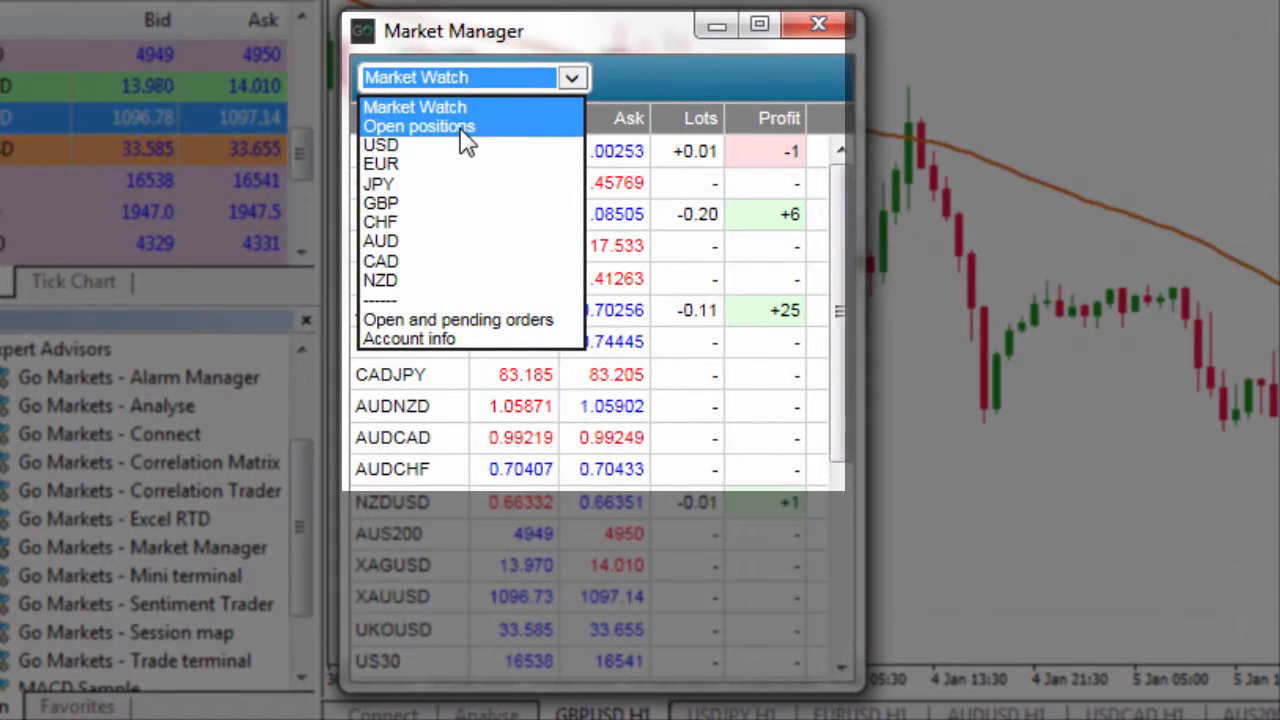
Switch Market Manager to the Open positions view, then the USD and EUR symbol views
click(418, 126)
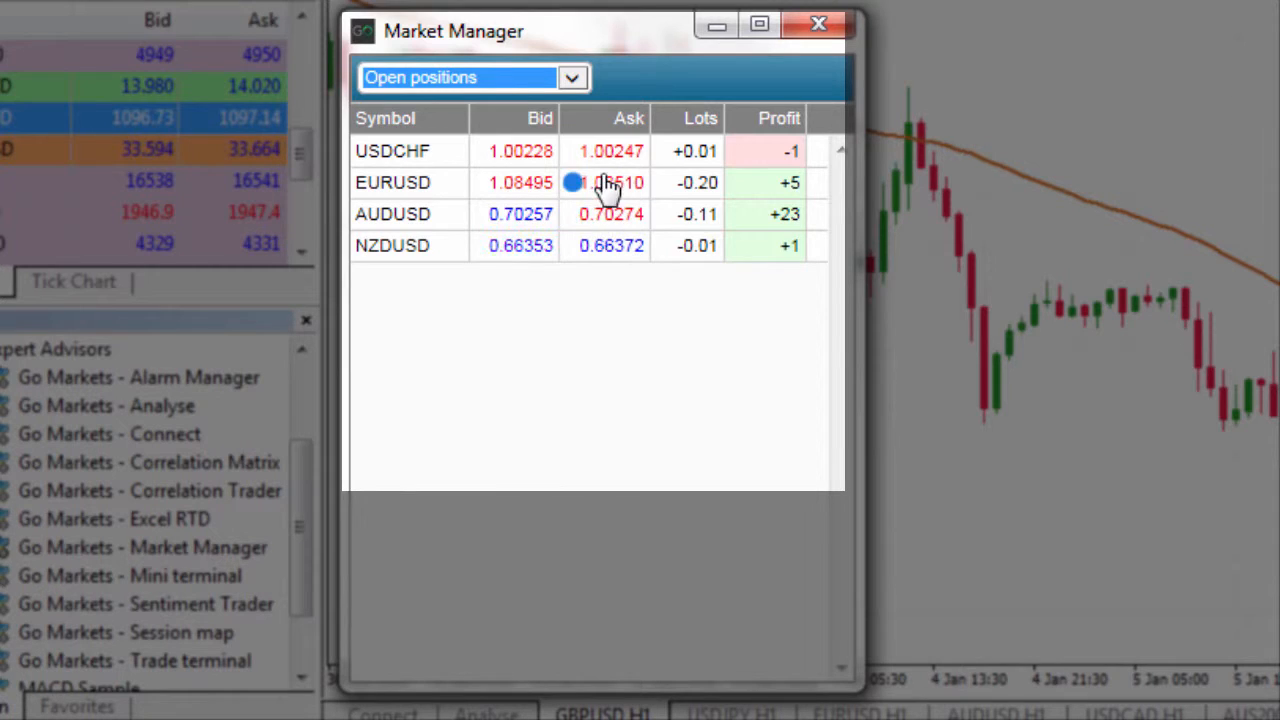
click(572, 78)
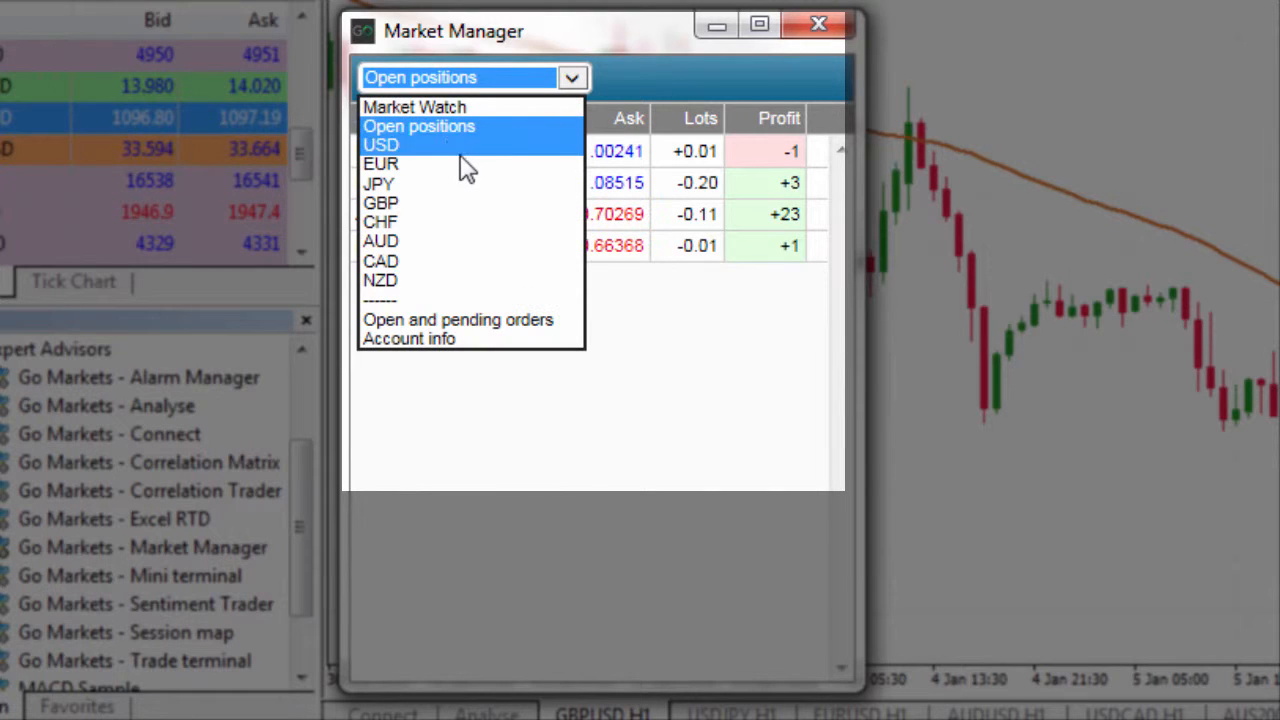
click(380, 144)
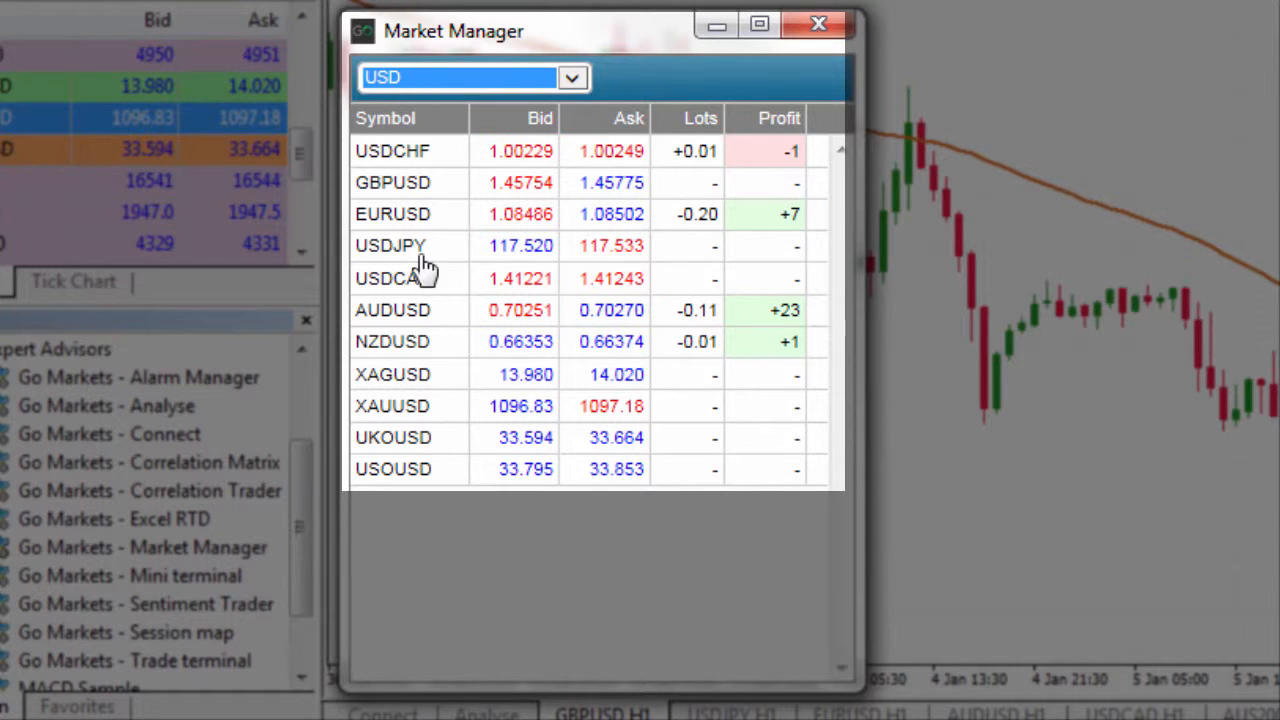
click(572, 78)
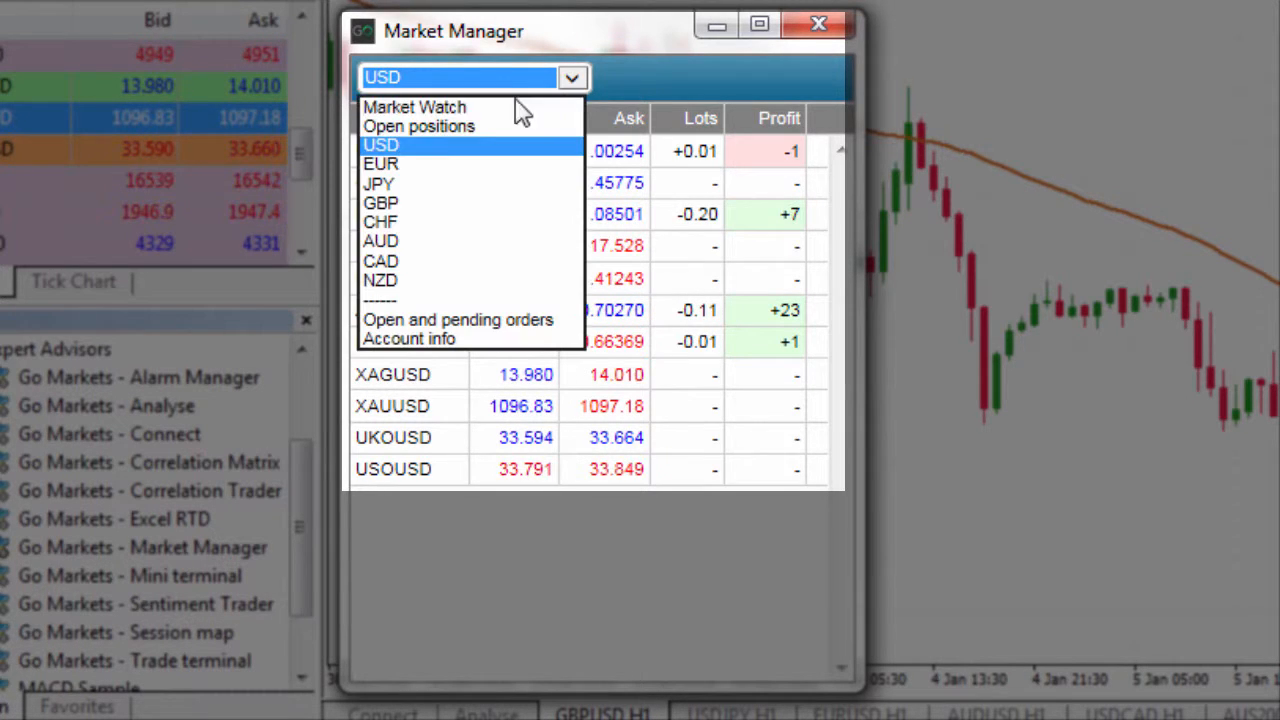
click(380, 164)
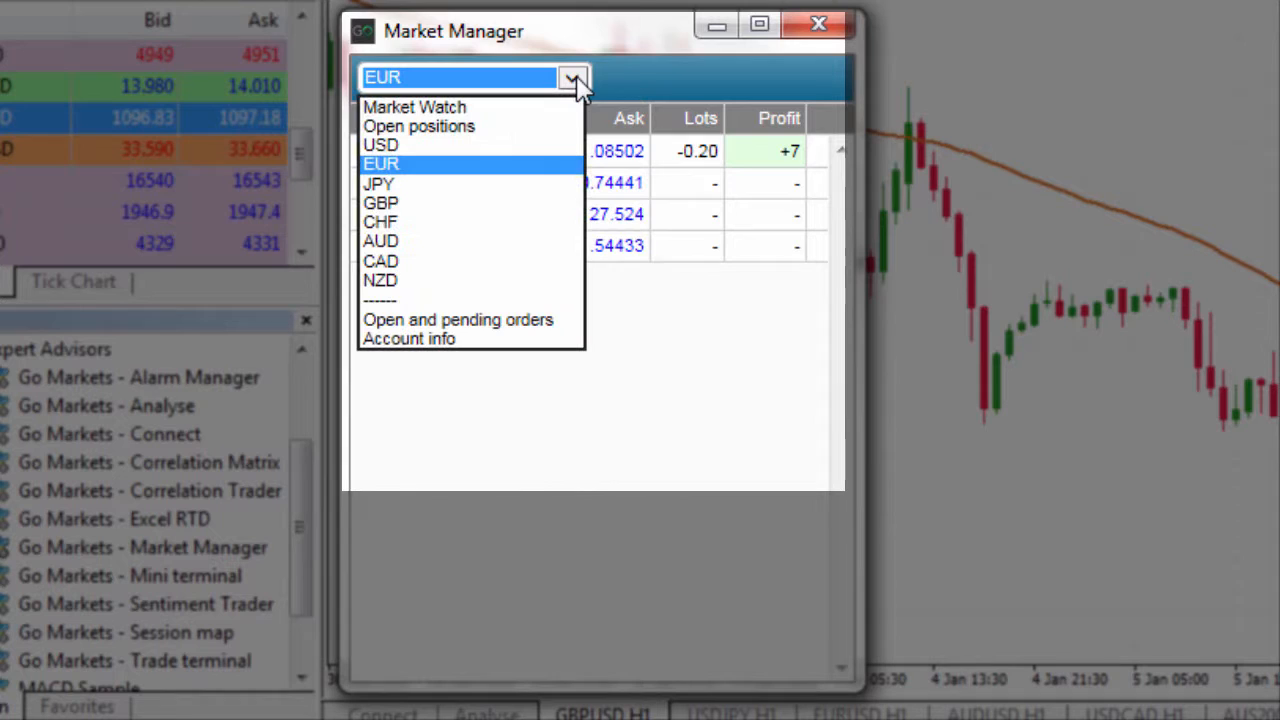
Show the open and pending orders view, then the account information summary
click(456, 320)
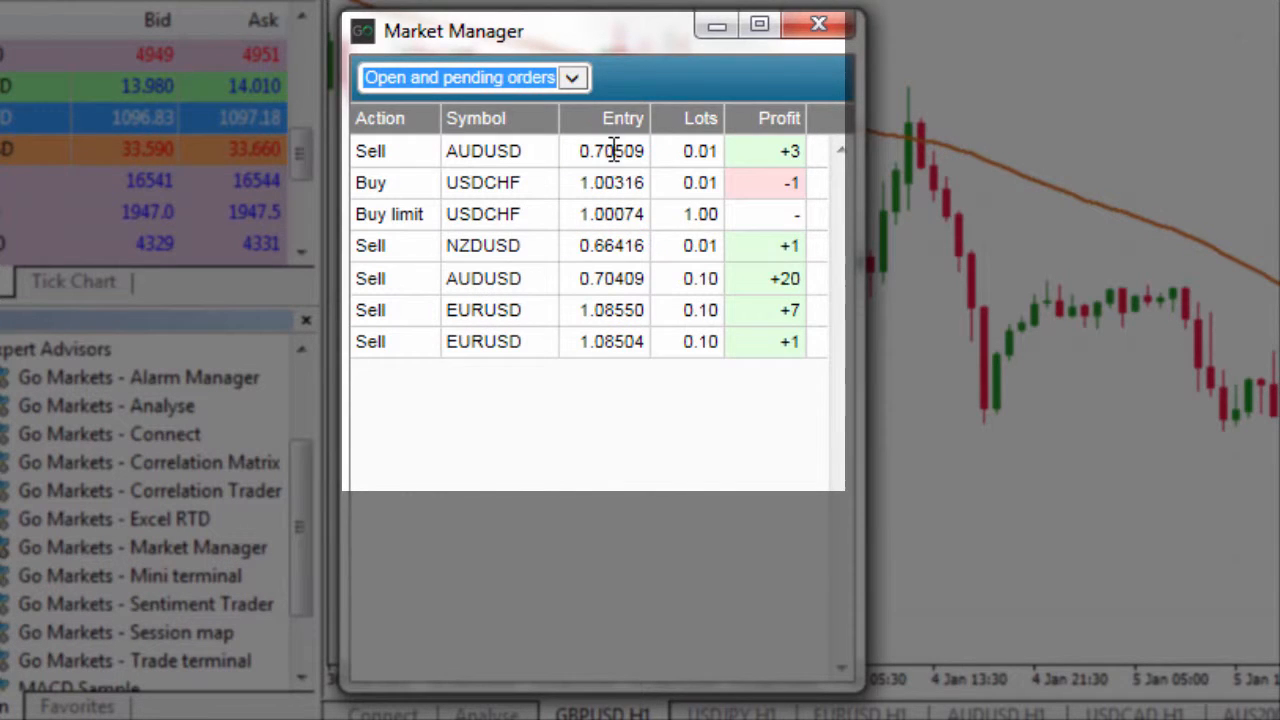
click(570, 76)
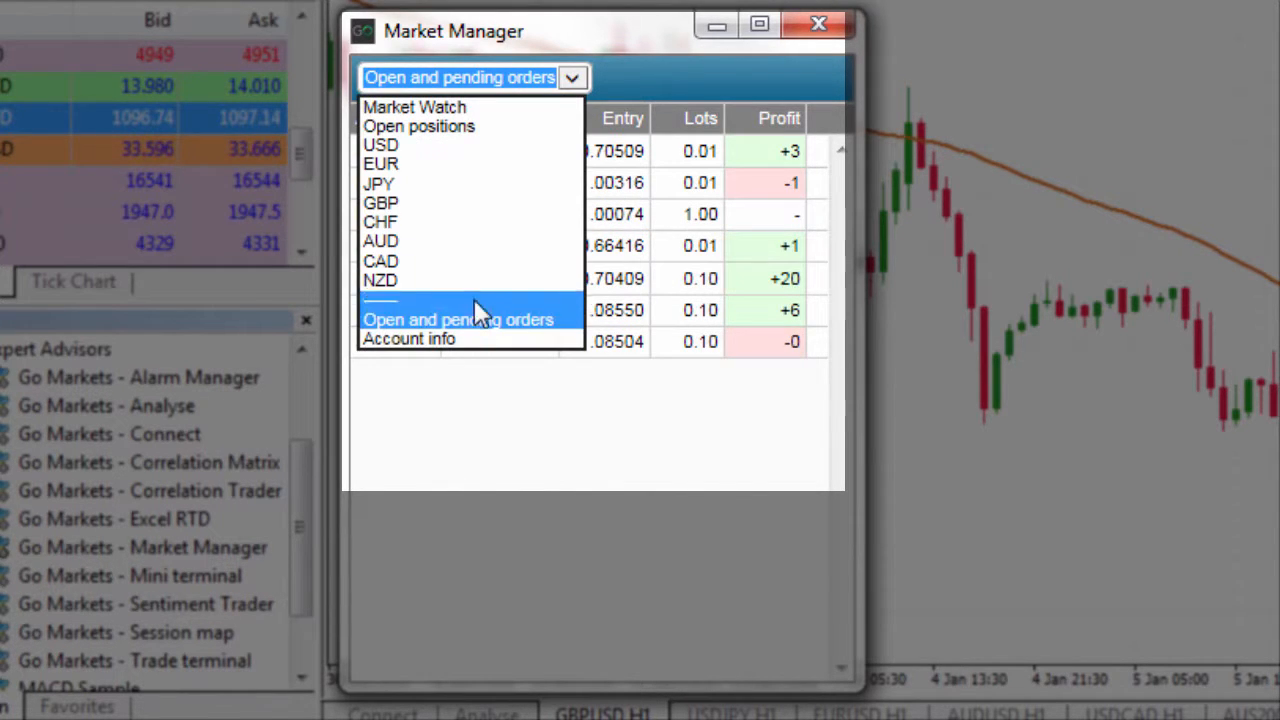
click(408, 338)
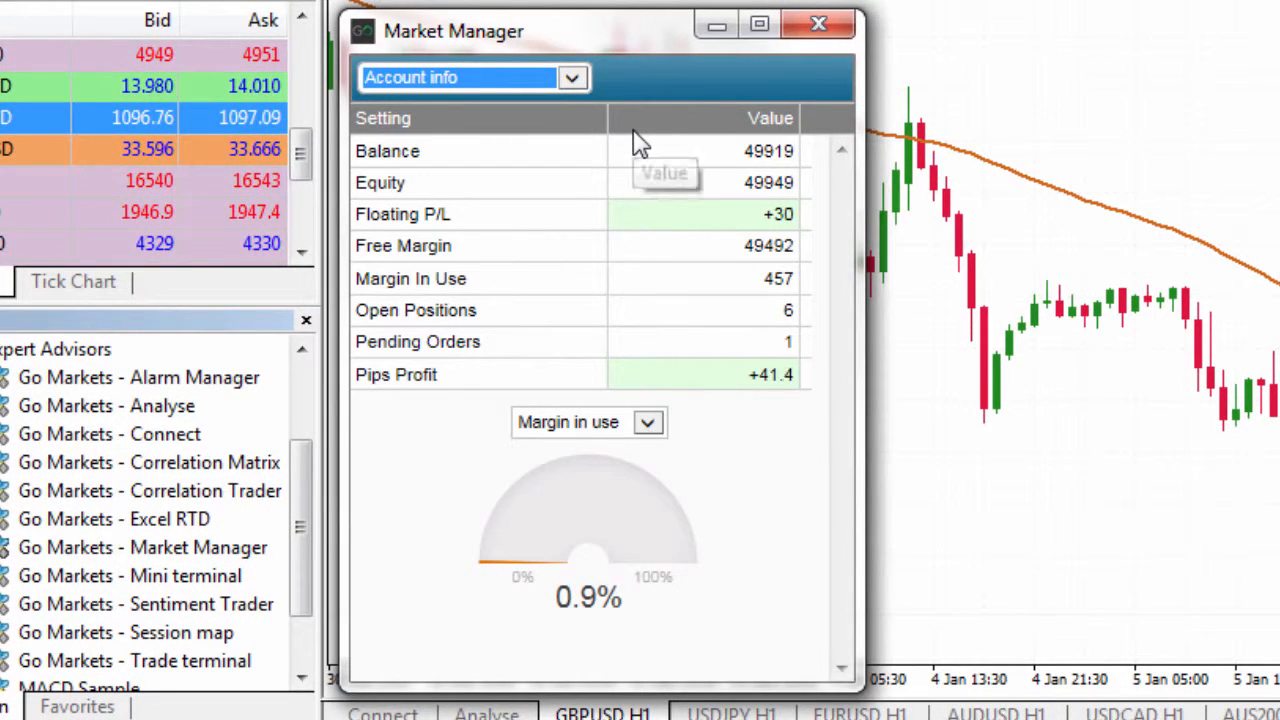
mouse_move(716, 140)
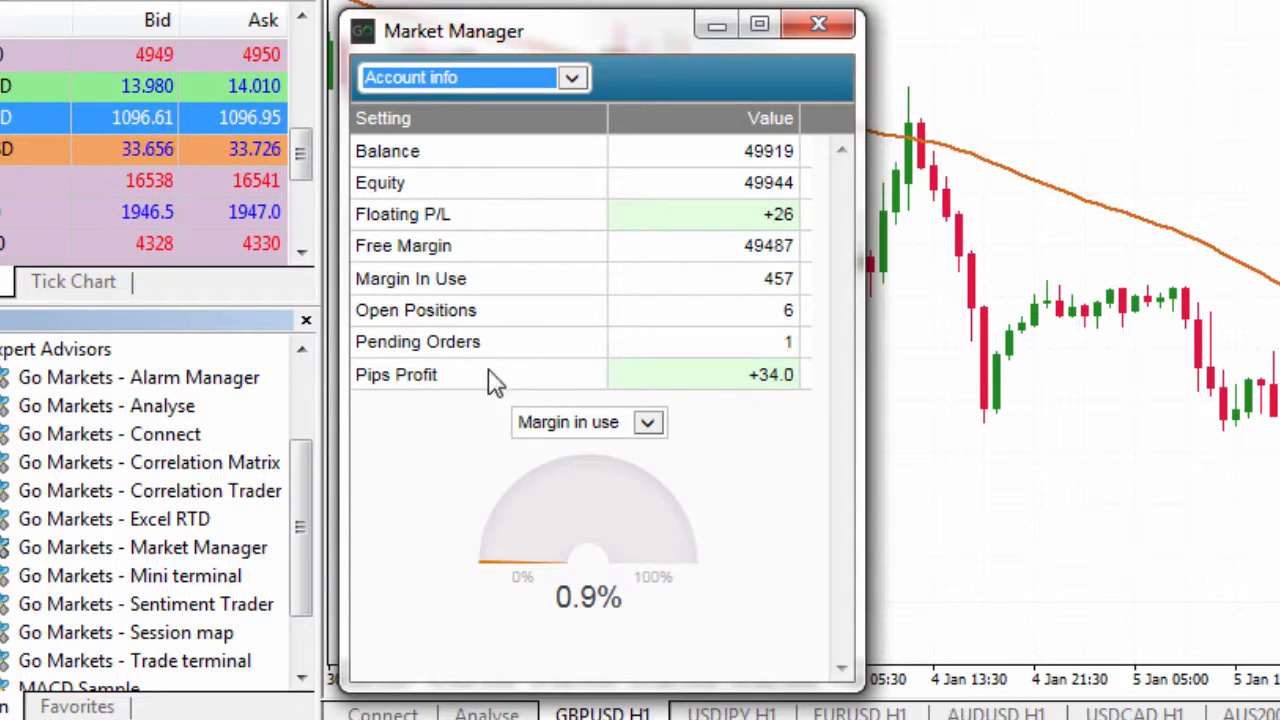
mouse_move(550, 558)
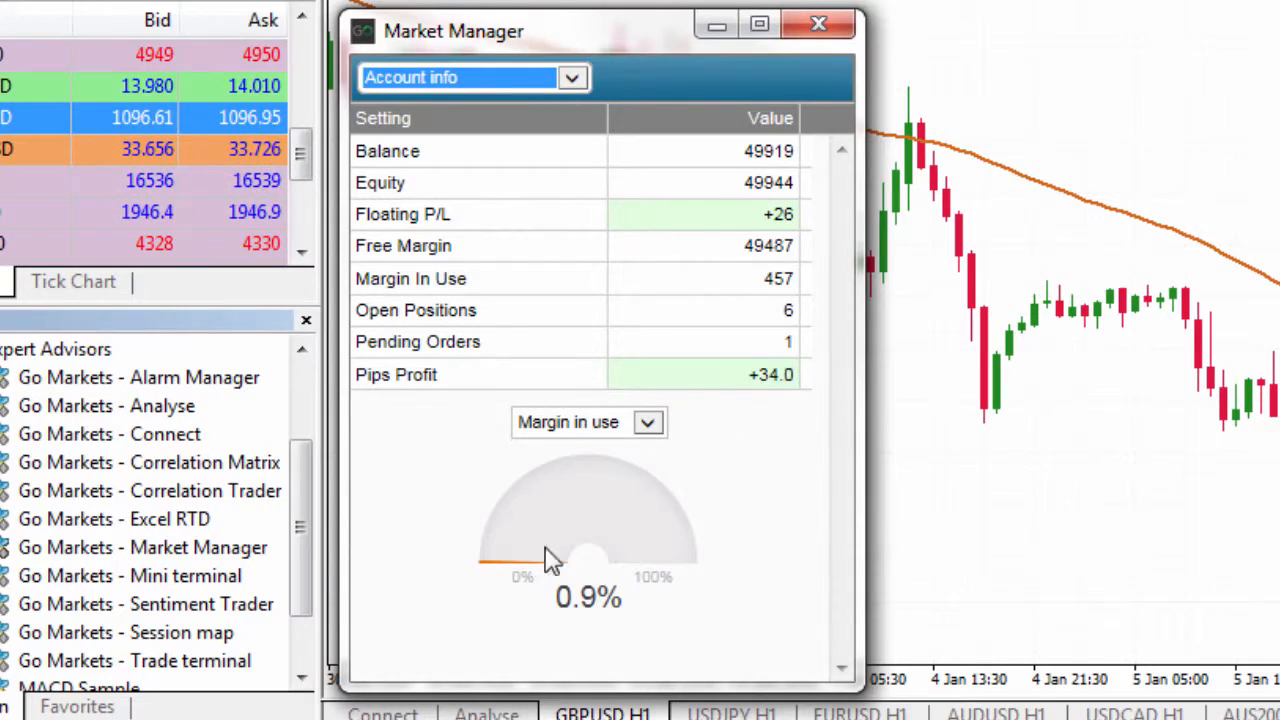
mouse_move(664, 564)
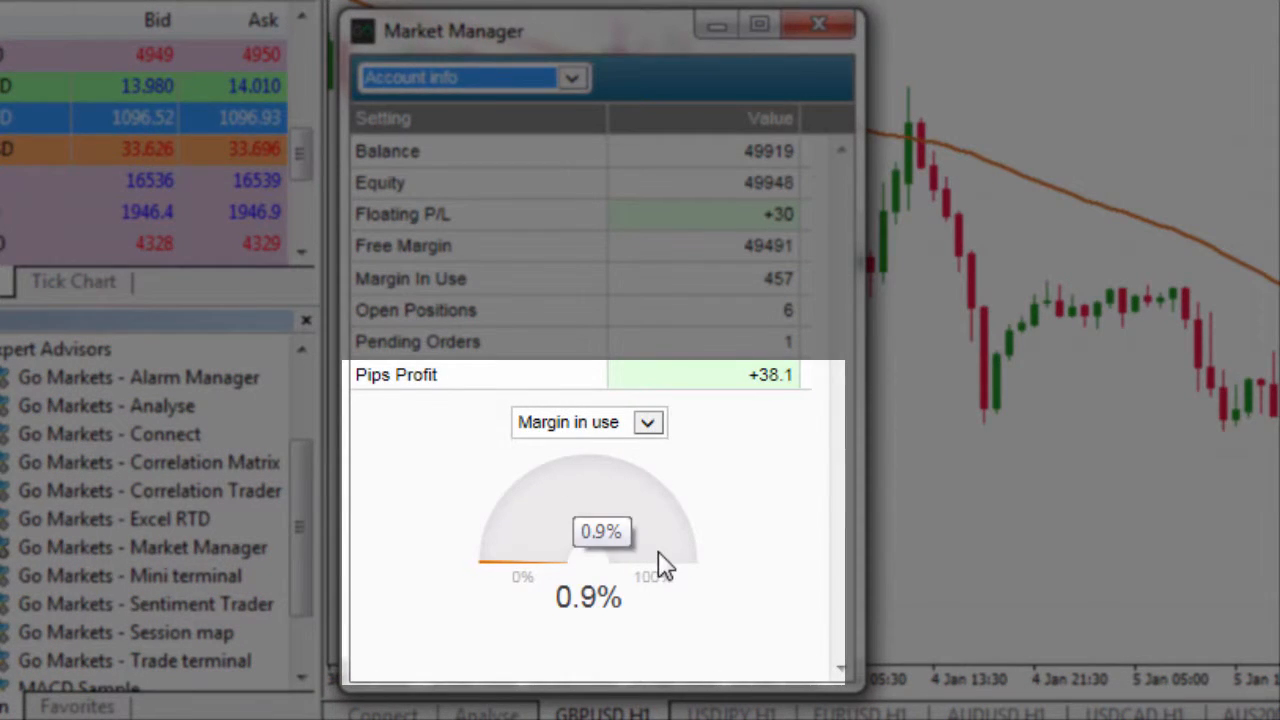
Change the account gauge to Floating P/L and then to Pips Profit (+44.3)
click(648, 422)
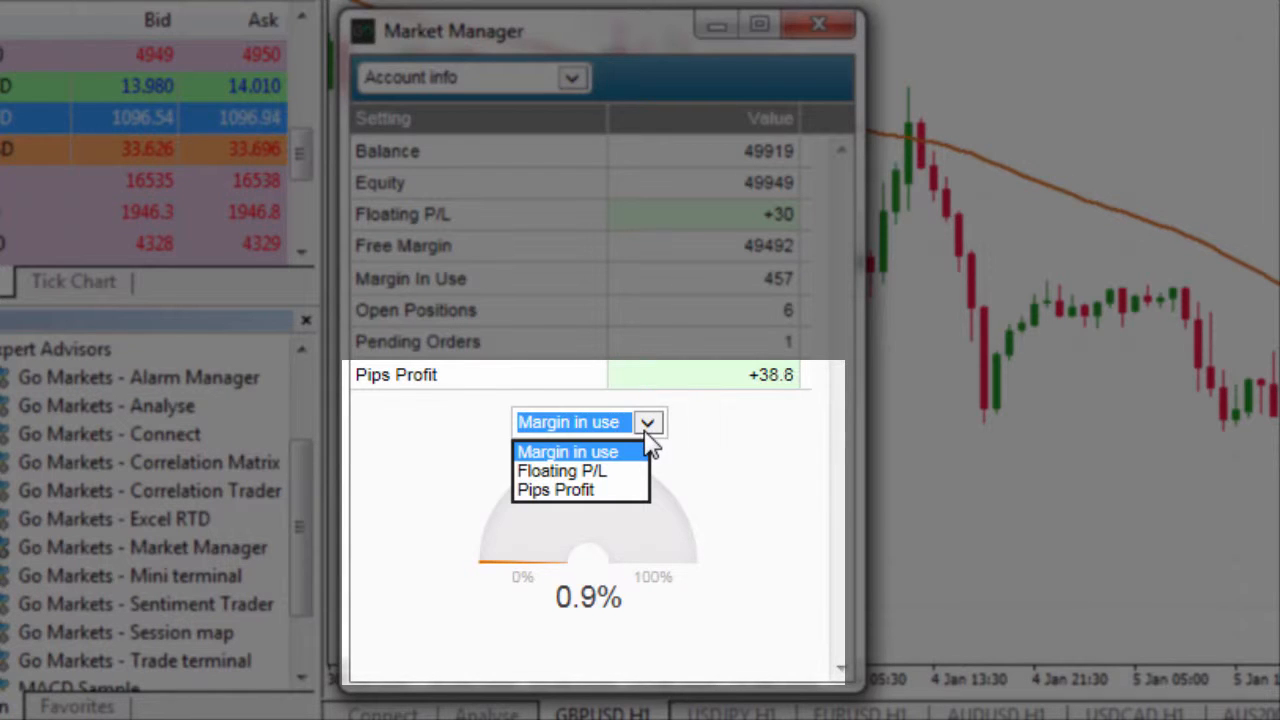
click(562, 470)
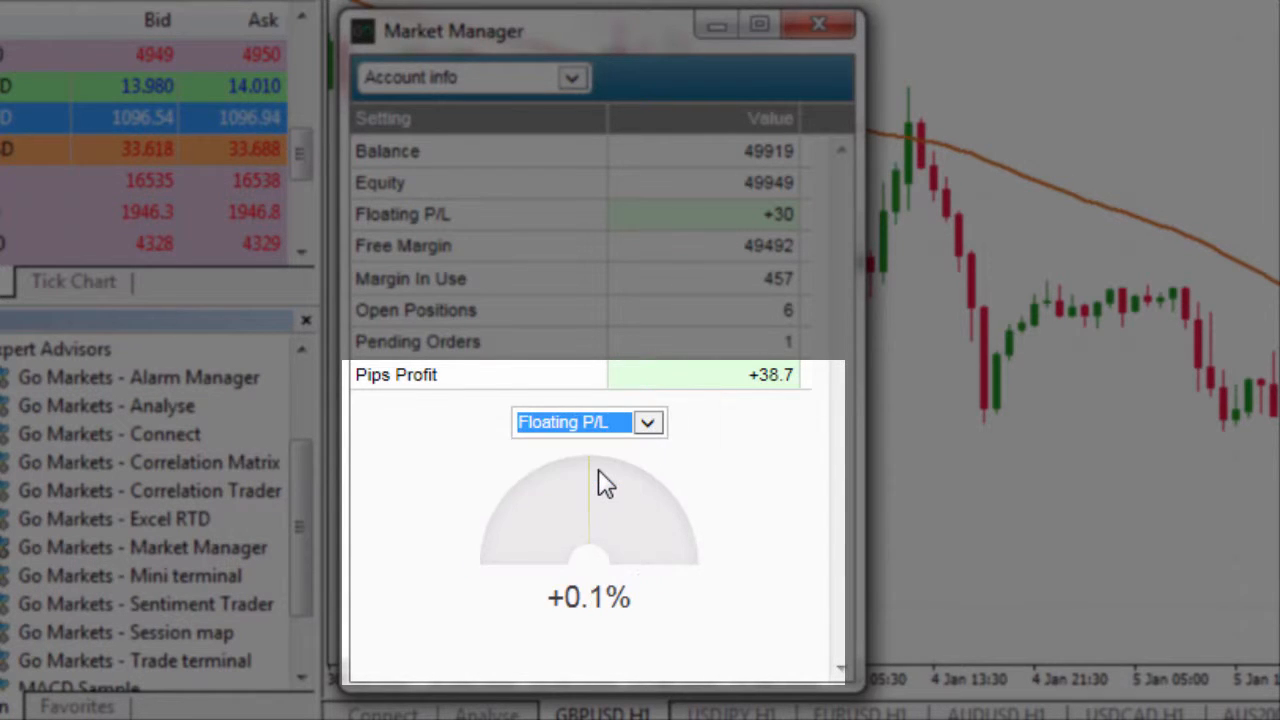
click(648, 420)
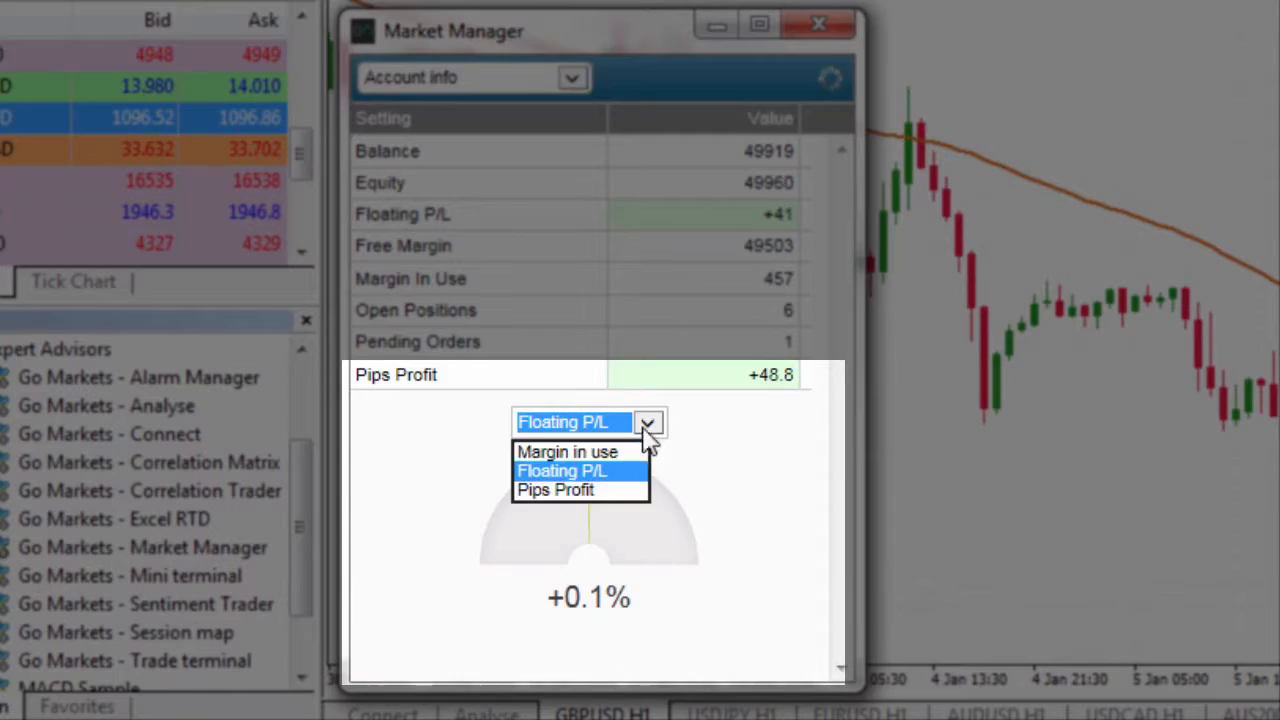
click(556, 490)
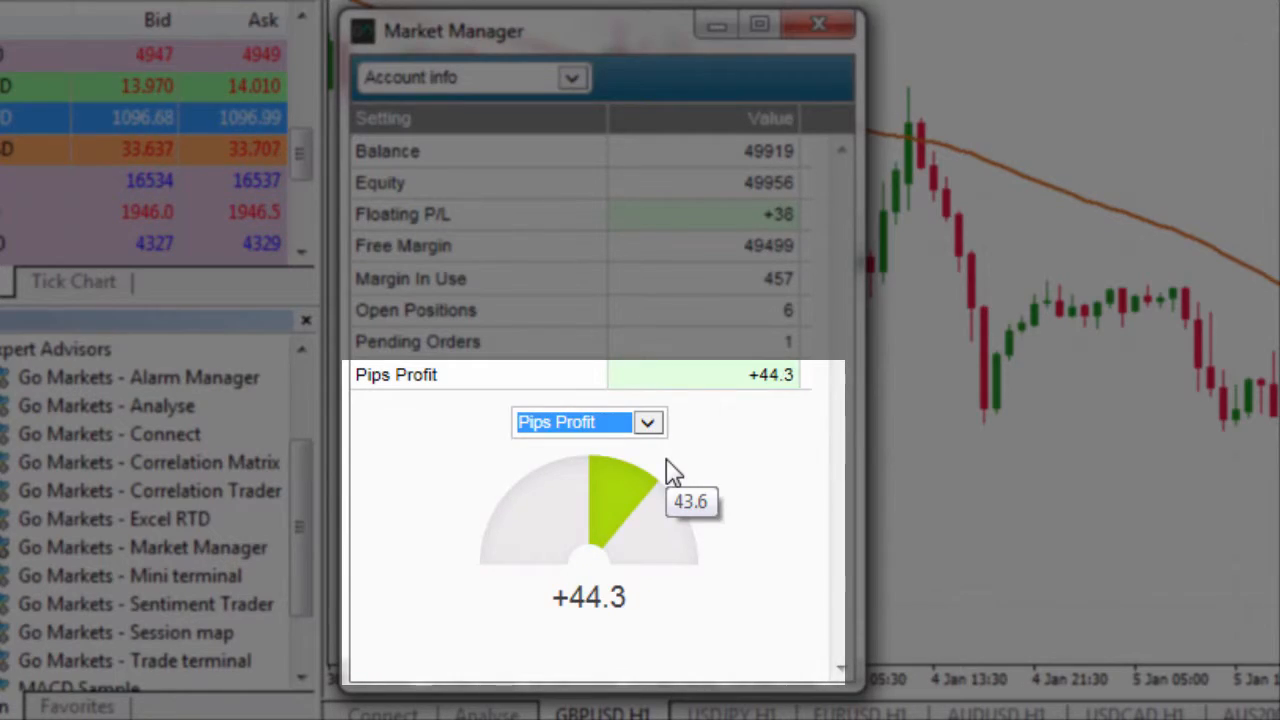